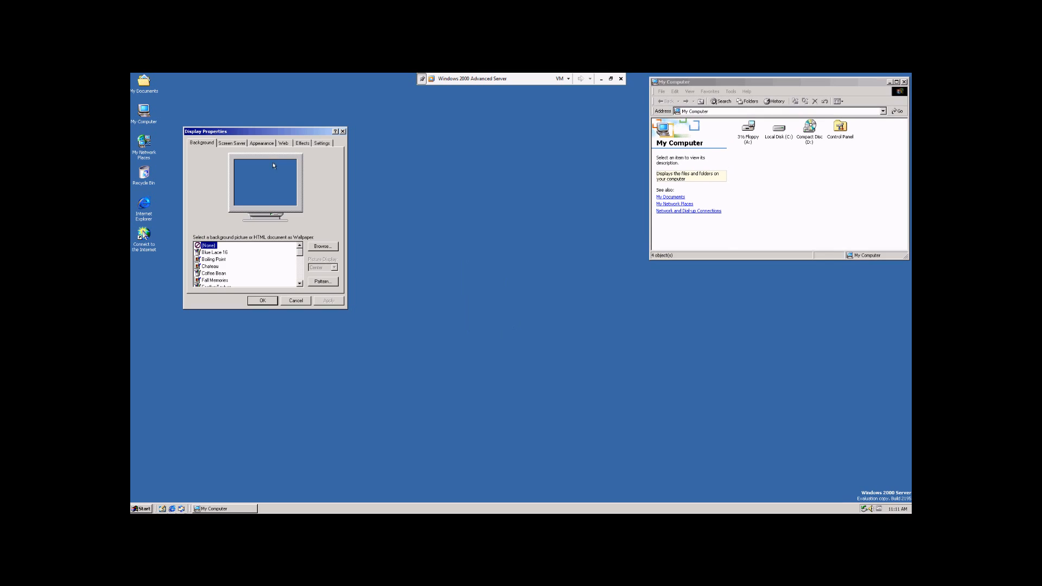
Step: Preview Solar Eclipse and Water Color, then select Snow Trees as the wallpaper
{"action": "left_click_drag", "start_coordinate": [206, 131], "coordinate": [333, 160]}
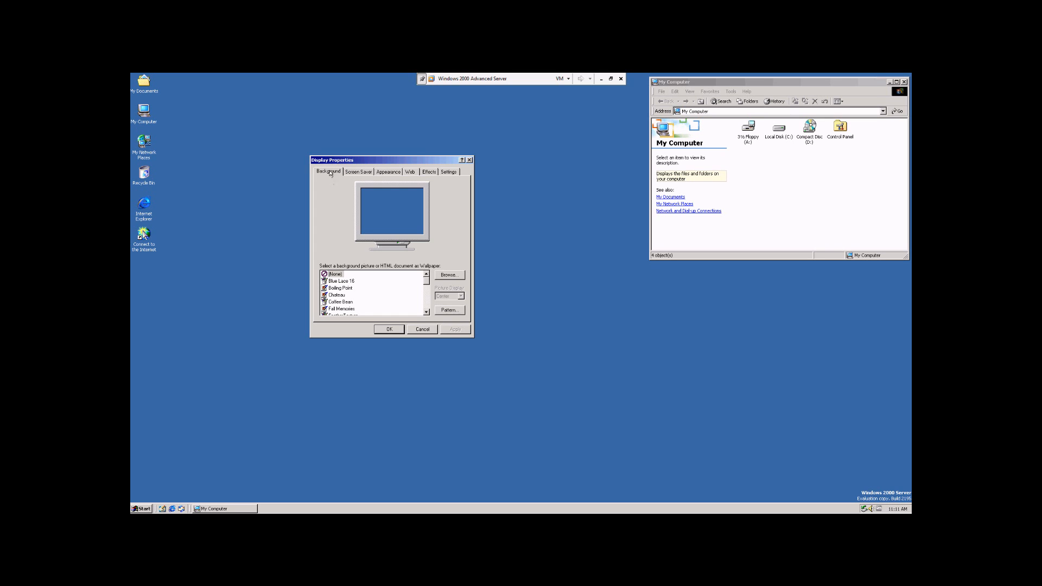
{"action": "mouse_move", "coordinate": [363, 74]}
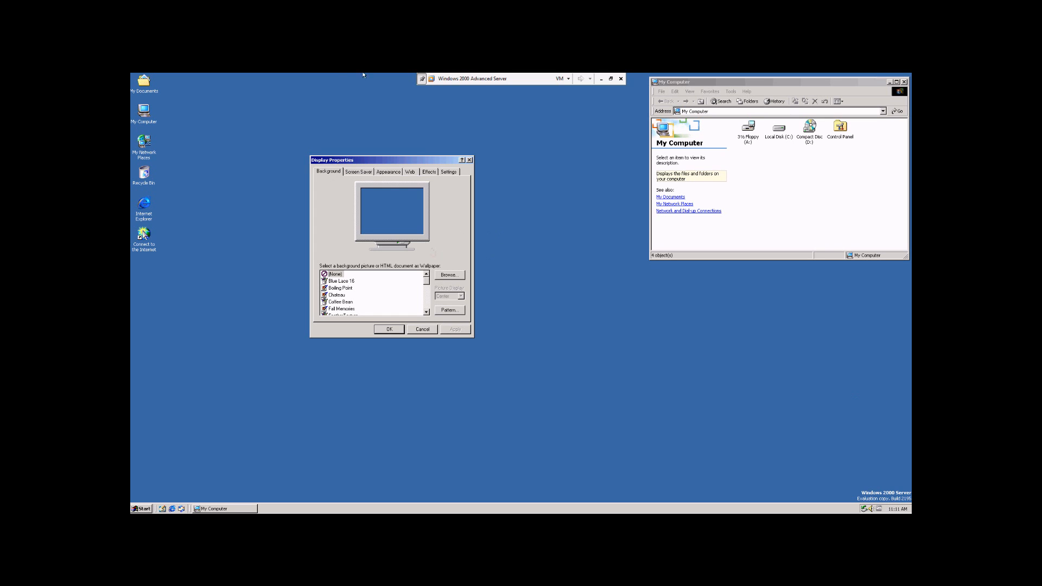
{"action": "mouse_move", "coordinate": [583, 443]}
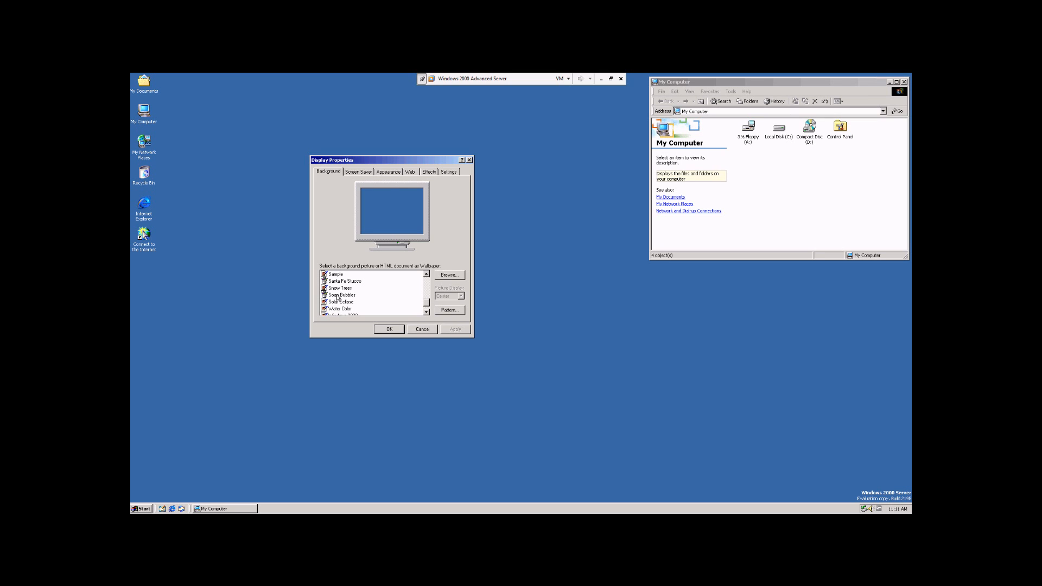
{"action": "left_click", "coordinate": [341, 302]}
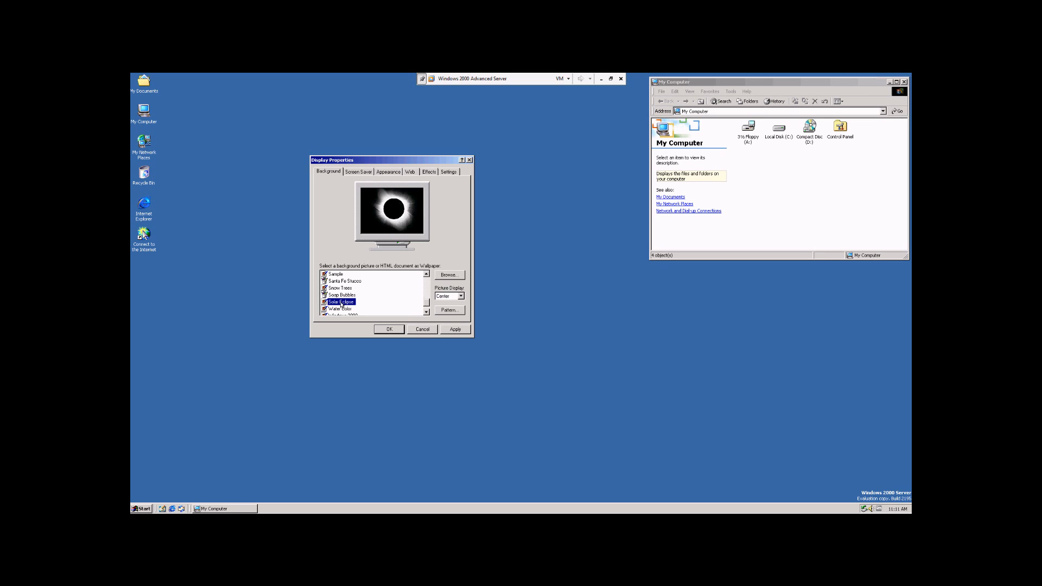
{"action": "left_click", "coordinate": [340, 308]}
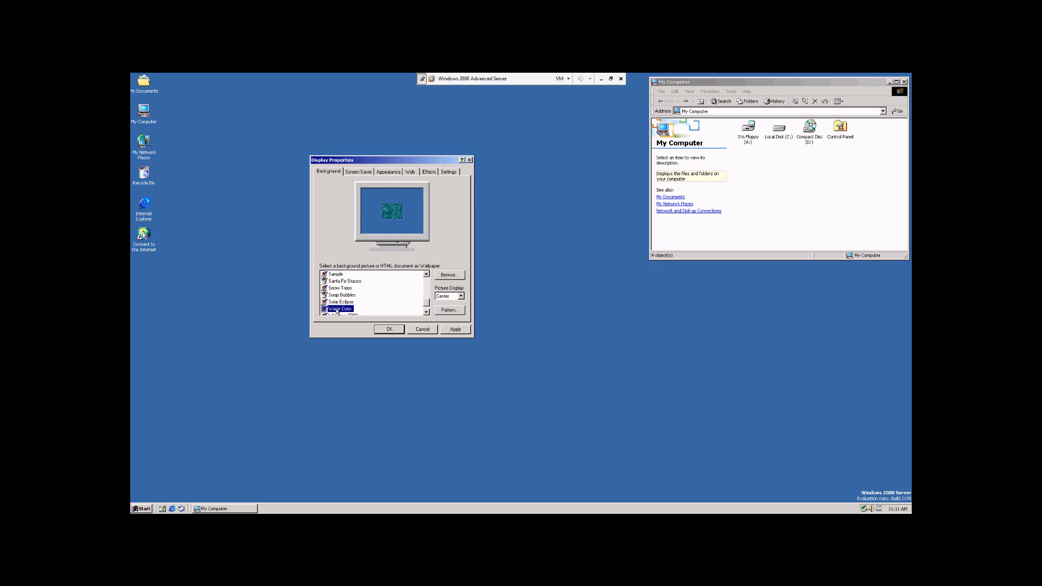
{"action": "left_click", "coordinate": [341, 288]}
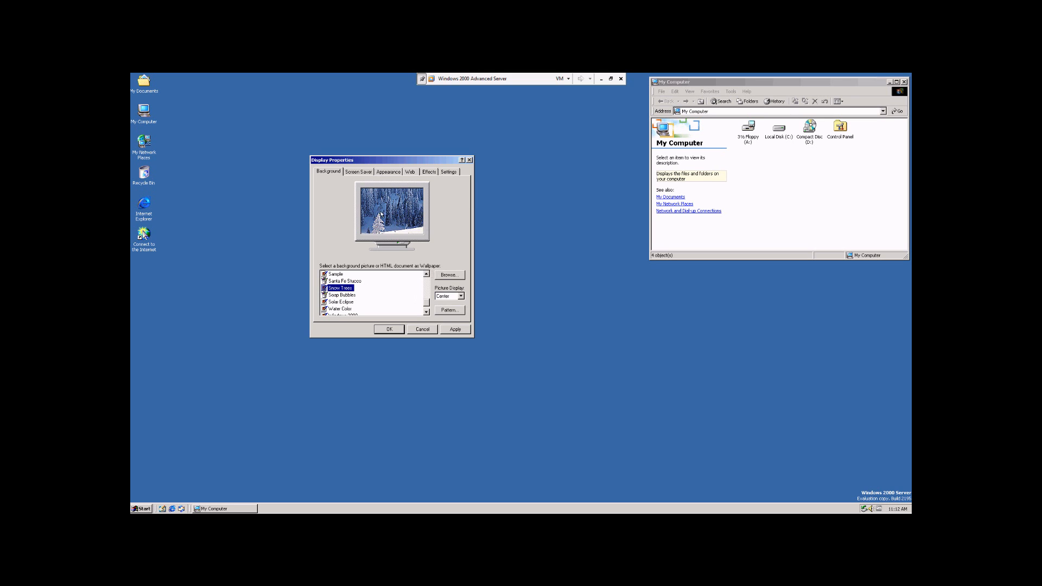
Step: Apply Snow Trees to the desktop, enabling Active Desktop so it shows
{"action": "left_click", "coordinate": [455, 329]}
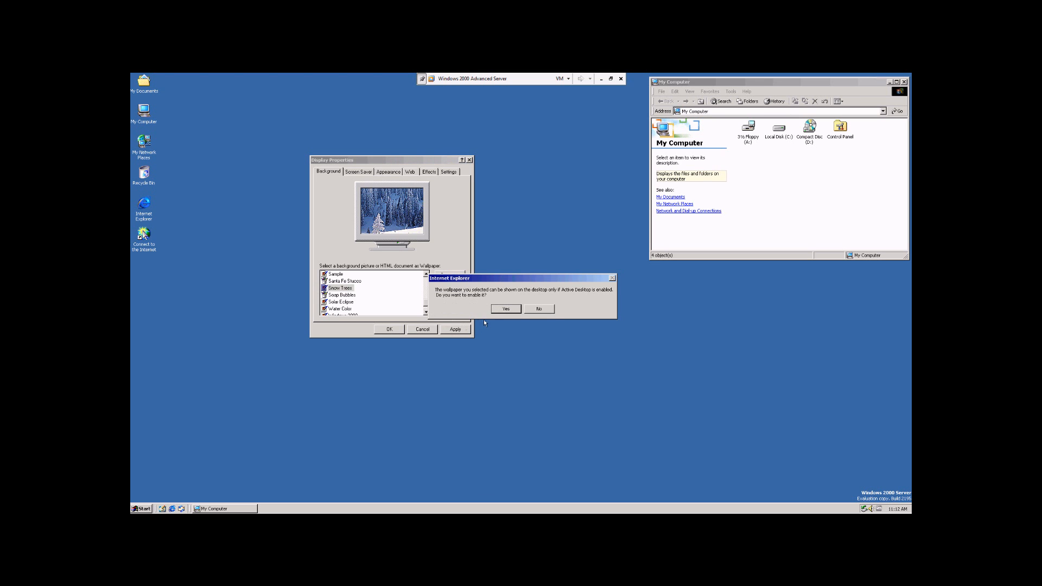
{"action": "left_click", "coordinate": [506, 308]}
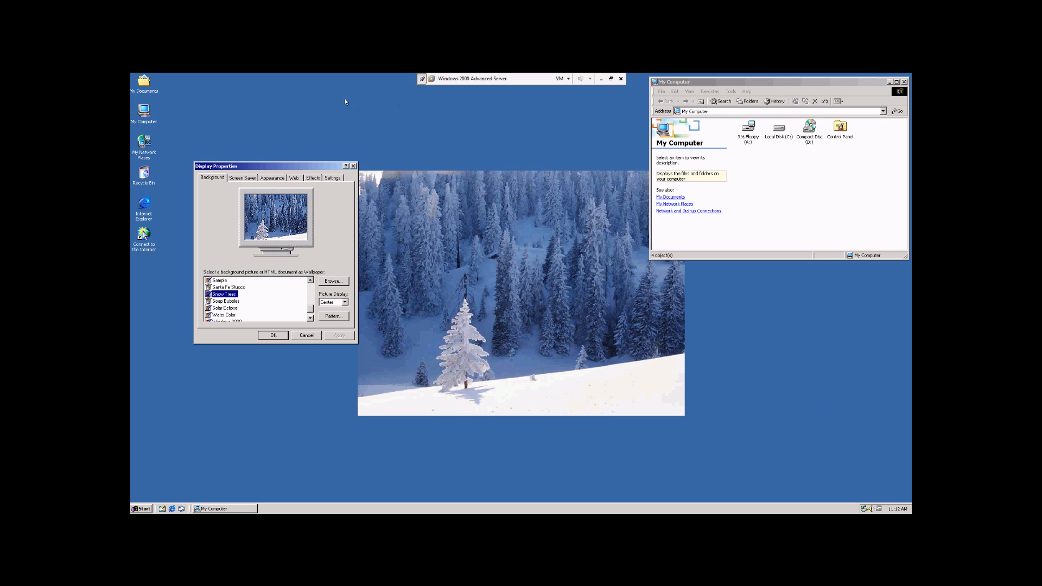
Step: Try tiling the wallpaper, then set Picture Display to Stretch to fill the screen
{"action": "left_click", "coordinate": [343, 302]}
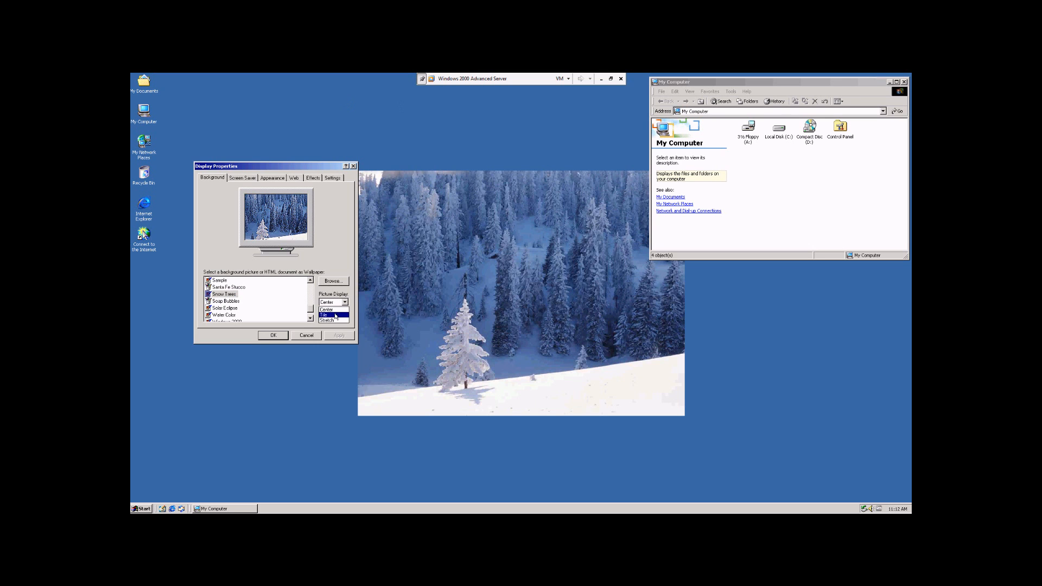
{"action": "left_click", "coordinate": [326, 314]}
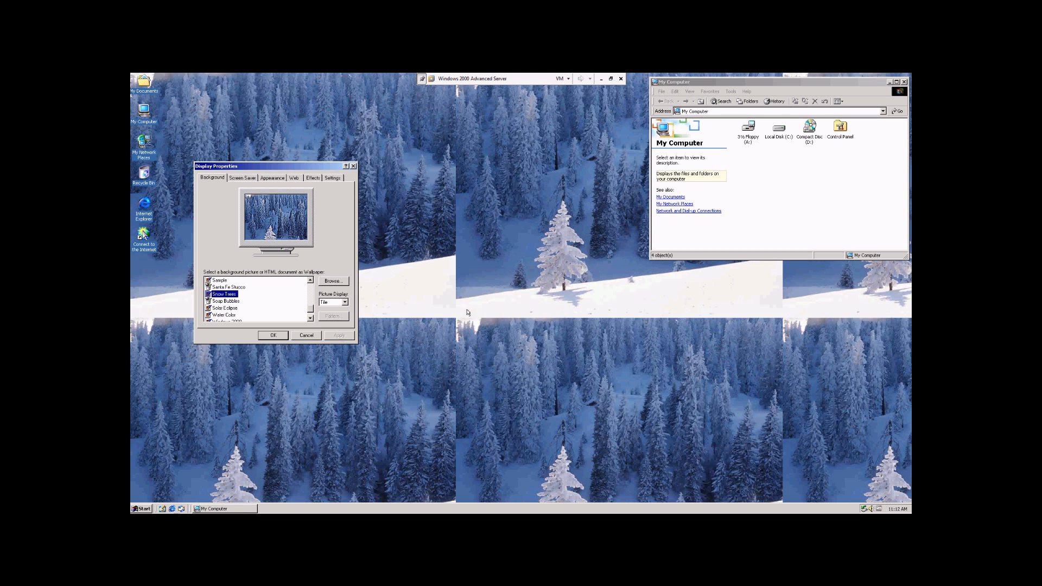
{"action": "mouse_move", "coordinate": [512, 405]}
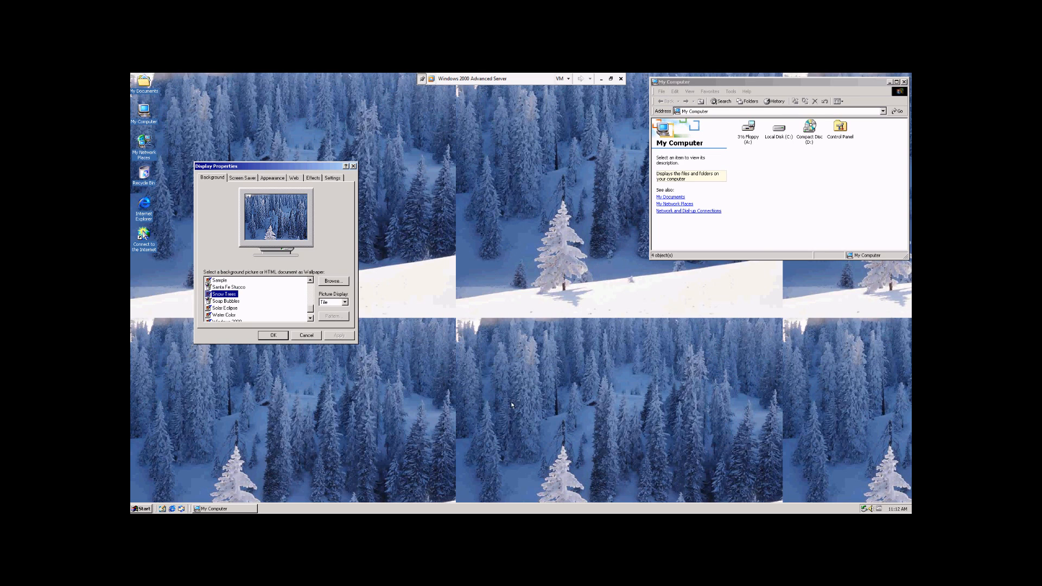
{"action": "mouse_move", "coordinate": [460, 473]}
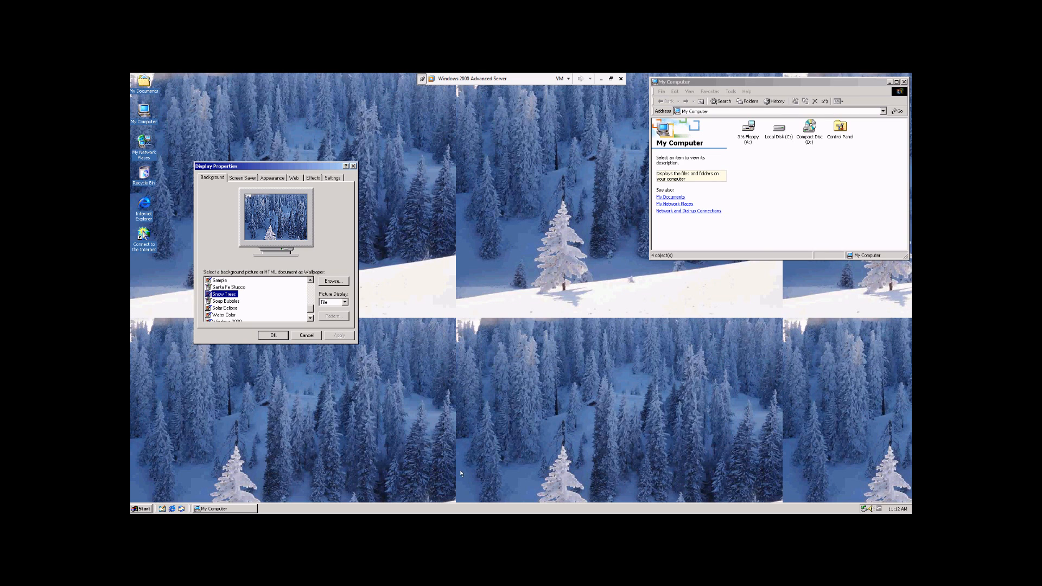
{"action": "left_click", "coordinate": [344, 302]}
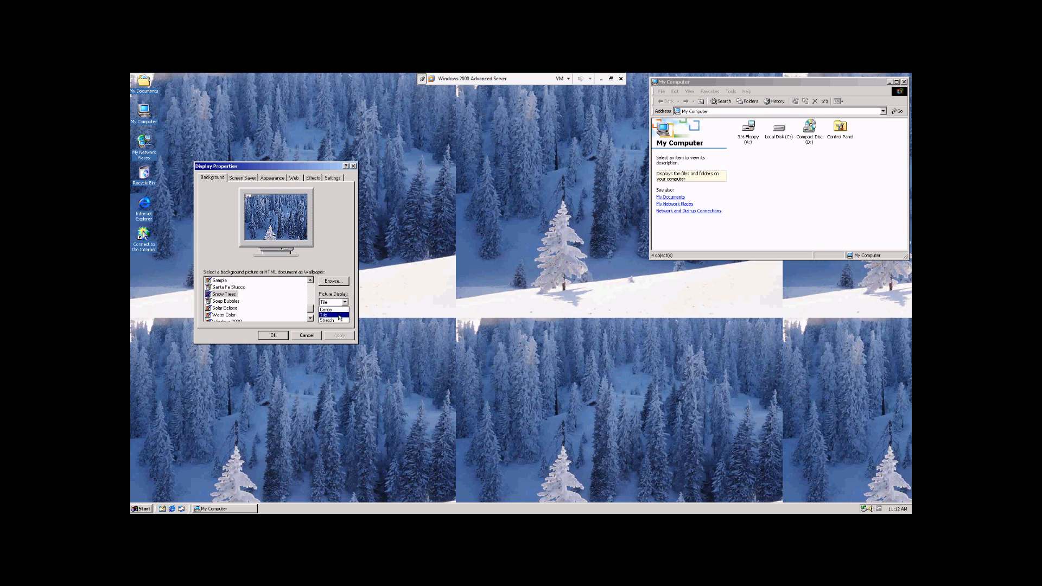
{"action": "left_click", "coordinate": [327, 319]}
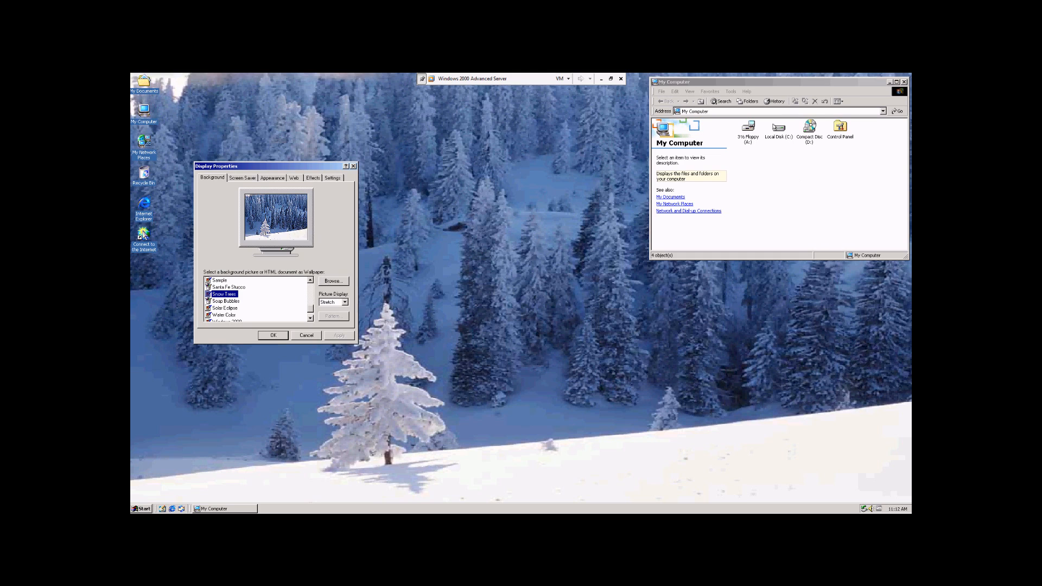
{"action": "mouse_move", "coordinate": [314, 286]}
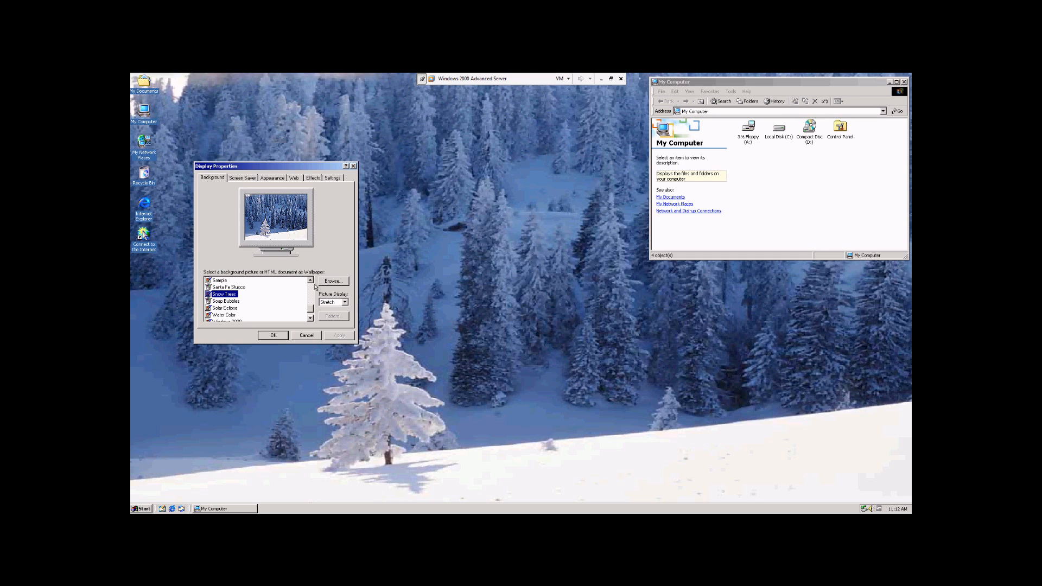
Step: Set the desktop background pattern to 50% Gray
{"action": "left_click", "coordinate": [343, 302]}
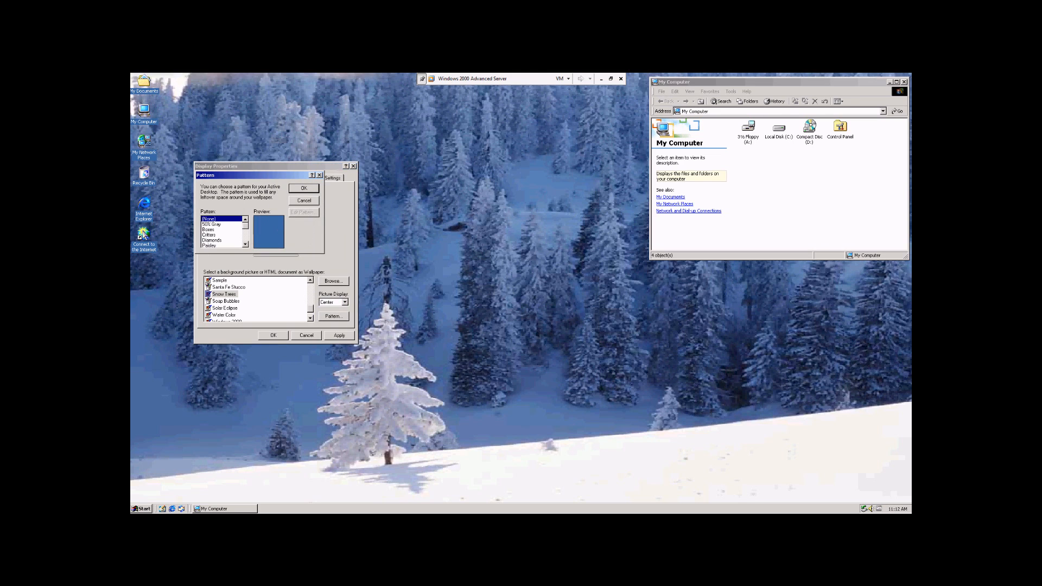
{"action": "left_click", "coordinate": [217, 224]}
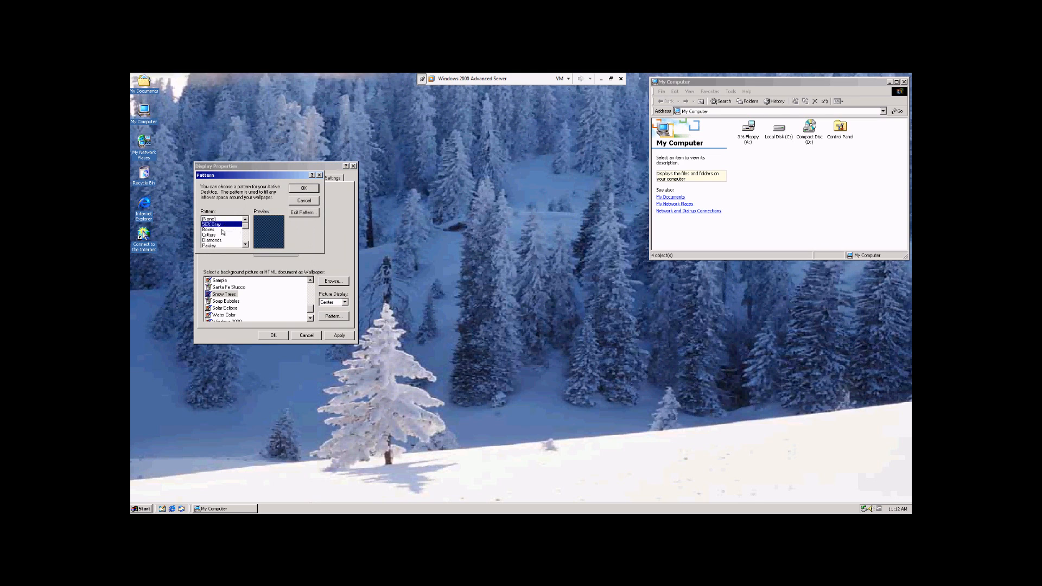
{"action": "left_click", "coordinate": [211, 234]}
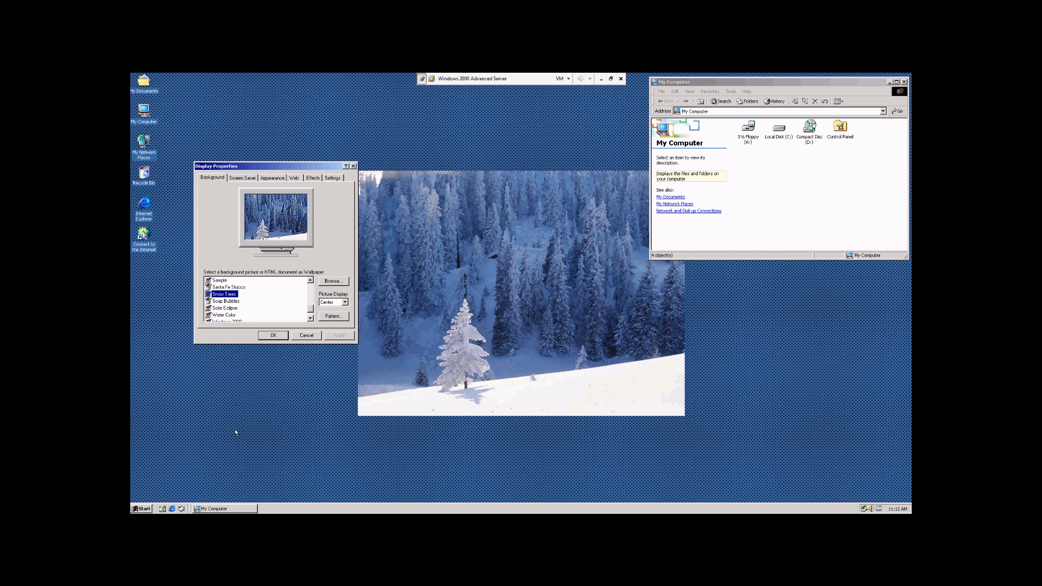
{"action": "mouse_move", "coordinate": [529, 460]}
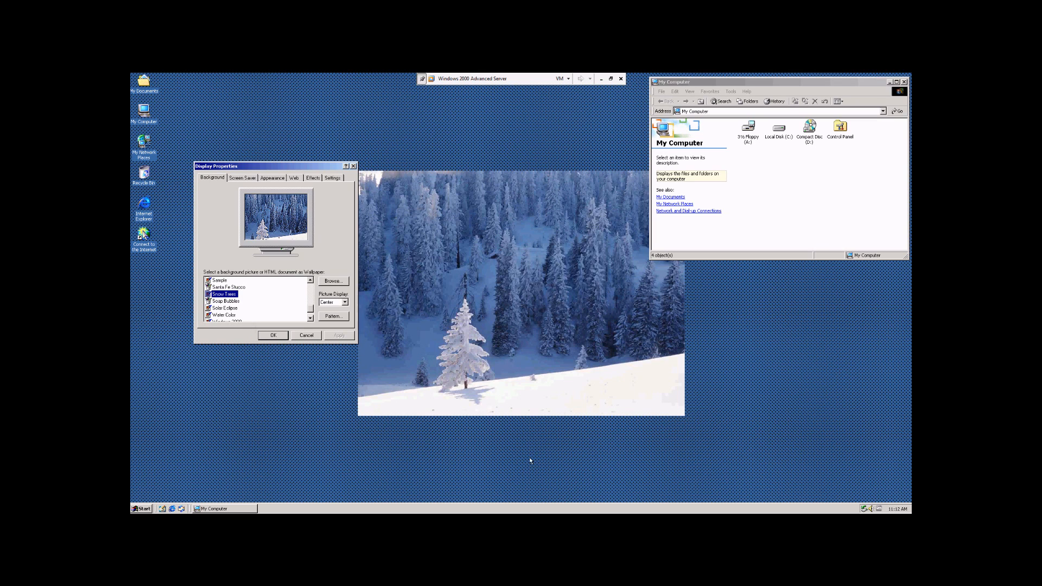
{"action": "mouse_move", "coordinate": [330, 326]}
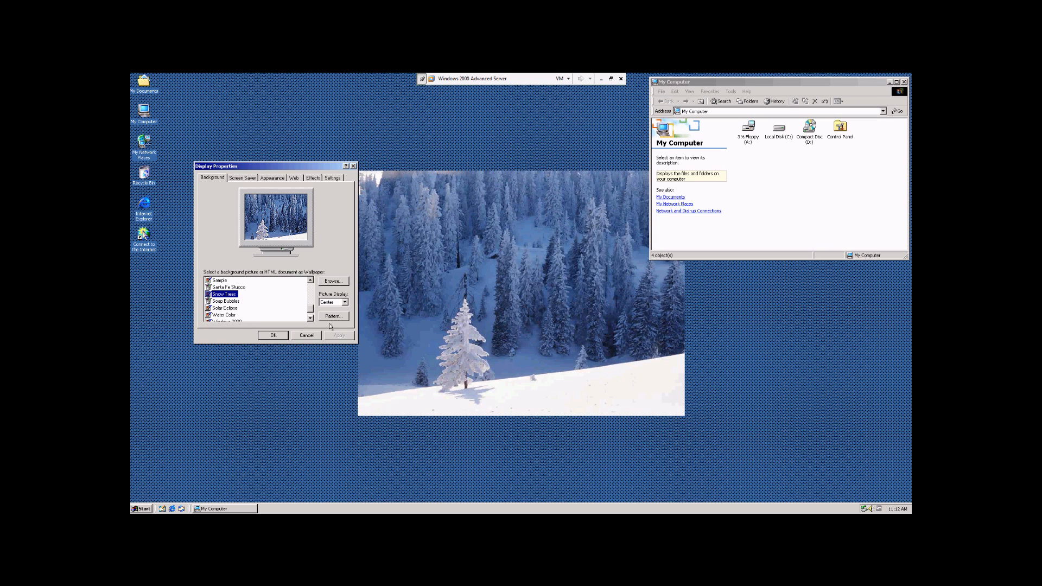
Step: Set the Snow Trees wallpaper back to Stretch across the screen
{"action": "left_click", "coordinate": [343, 302]}
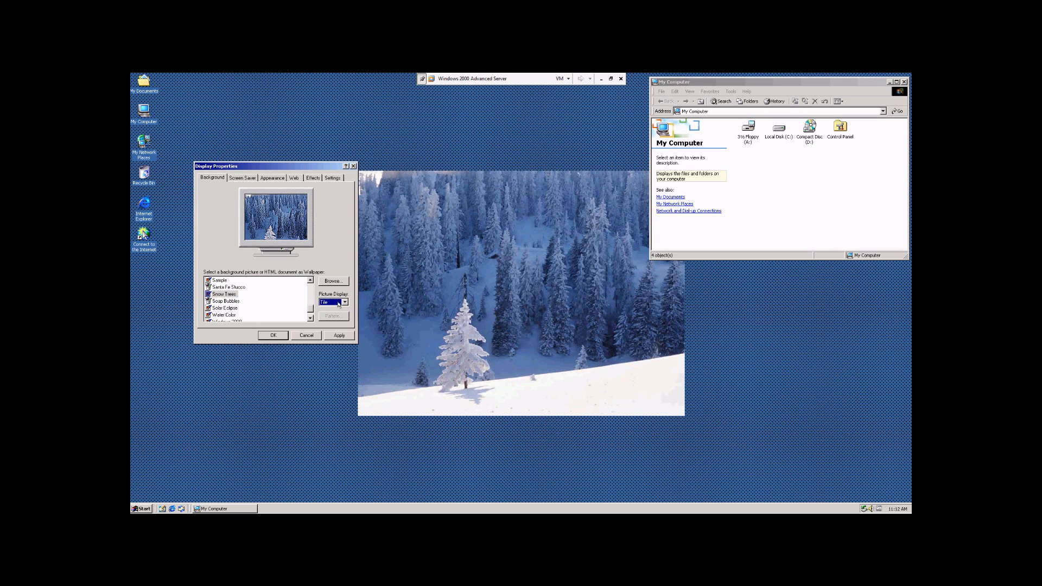
{"action": "left_click", "coordinate": [334, 280]}
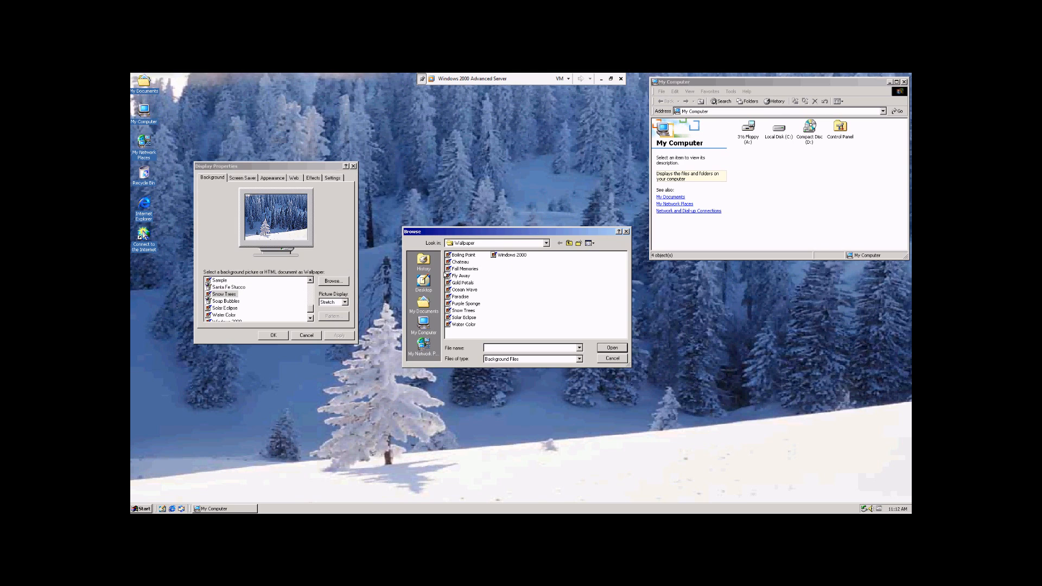
{"action": "mouse_move", "coordinate": [461, 275]}
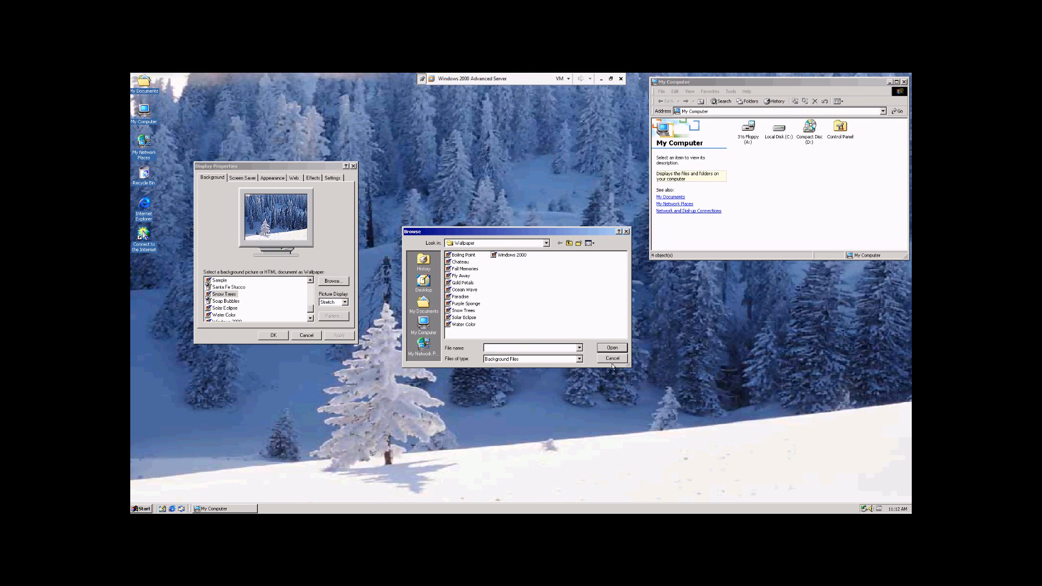
{"action": "left_click", "coordinate": [612, 358]}
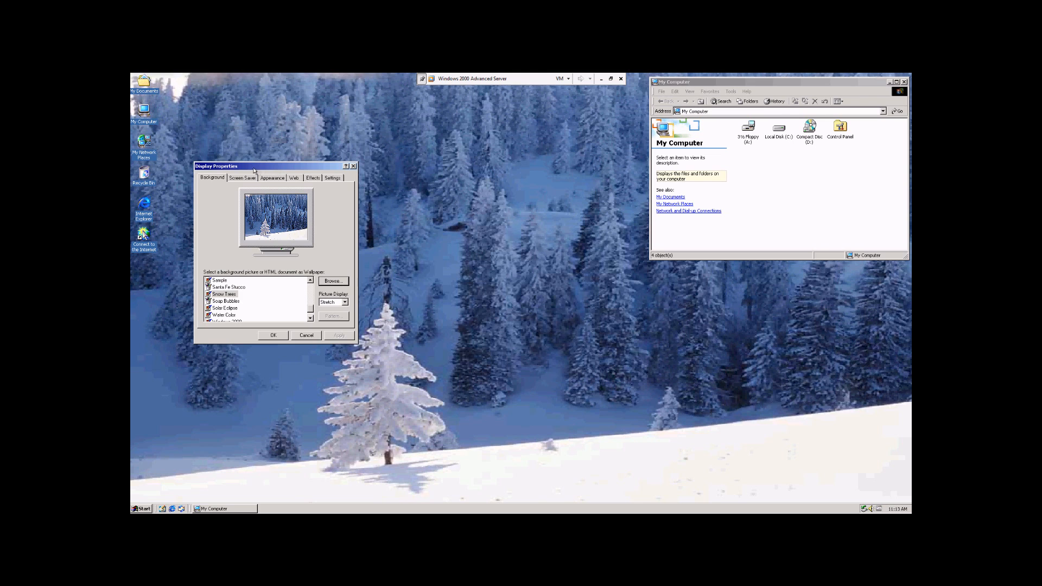
Step: Try the 3D Flying Objects screen saver on the Screen Saver page
{"action": "left_click", "coordinate": [242, 178]}
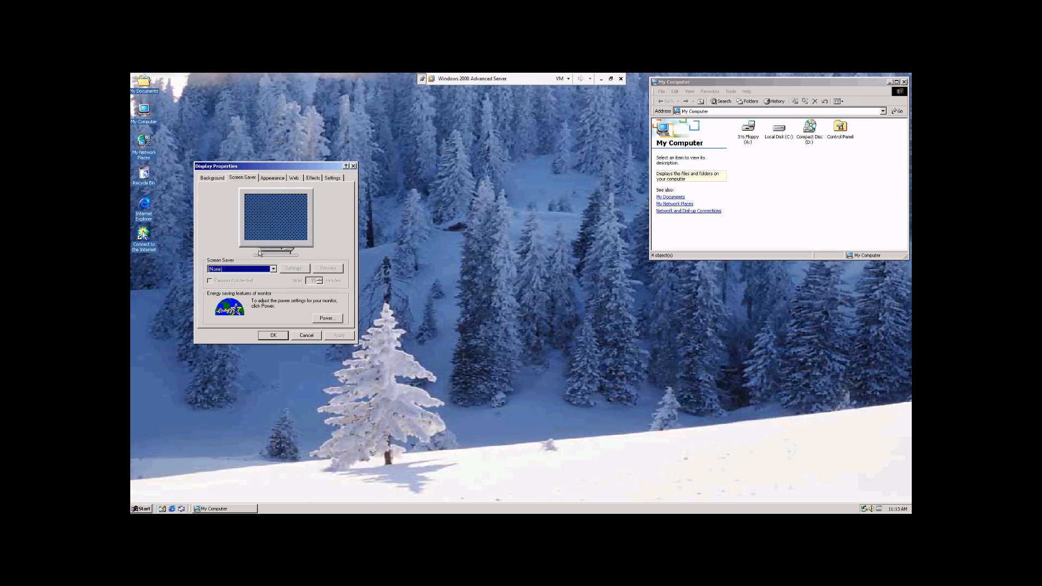
{"action": "left_click", "coordinate": [273, 270]}
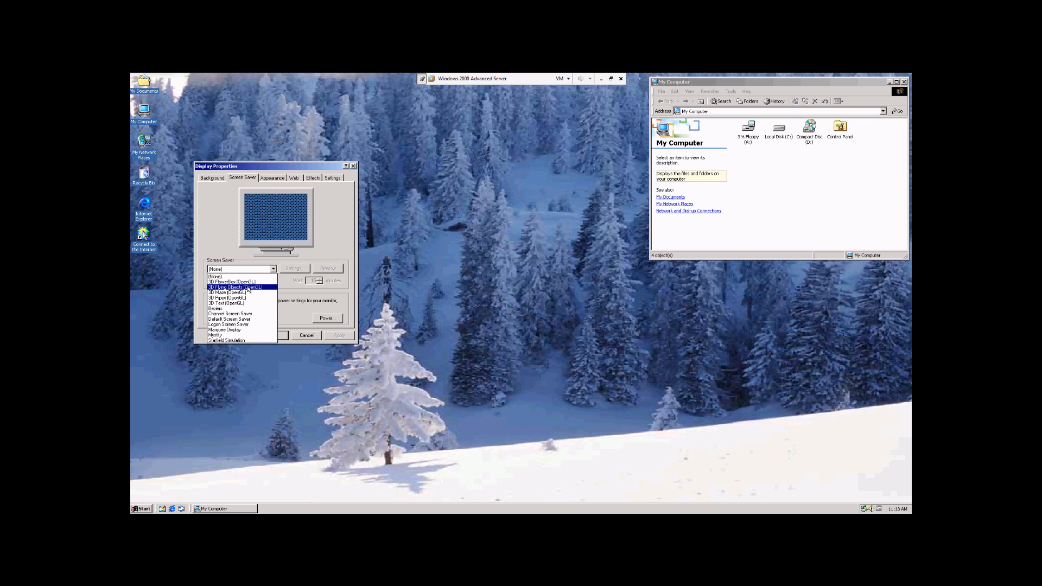
{"action": "left_click", "coordinate": [235, 286]}
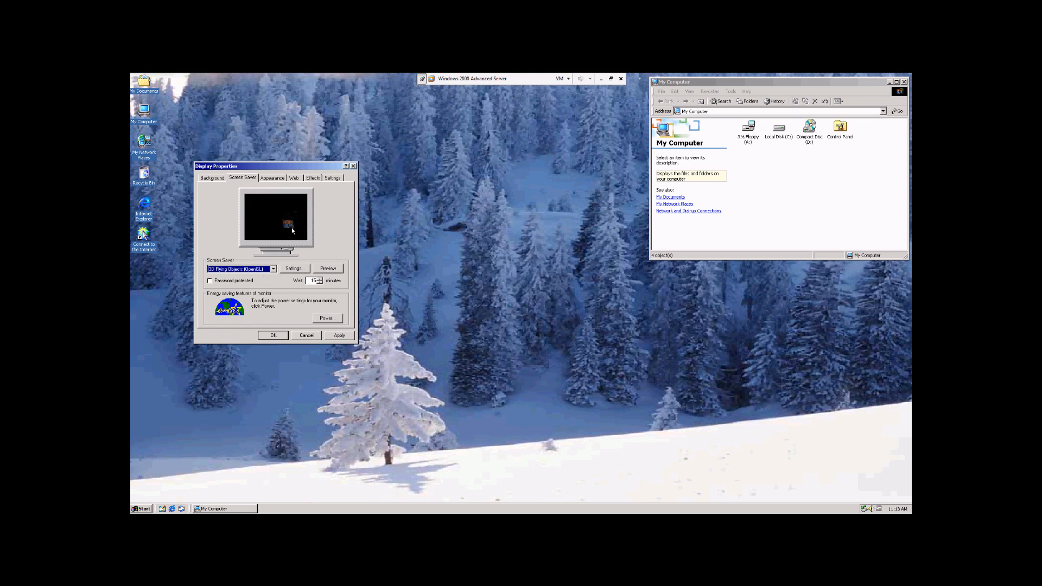
Step: Choose the 3D Text (OpenGL) screen saver and bring up its Settings
{"action": "left_click", "coordinate": [273, 269]}
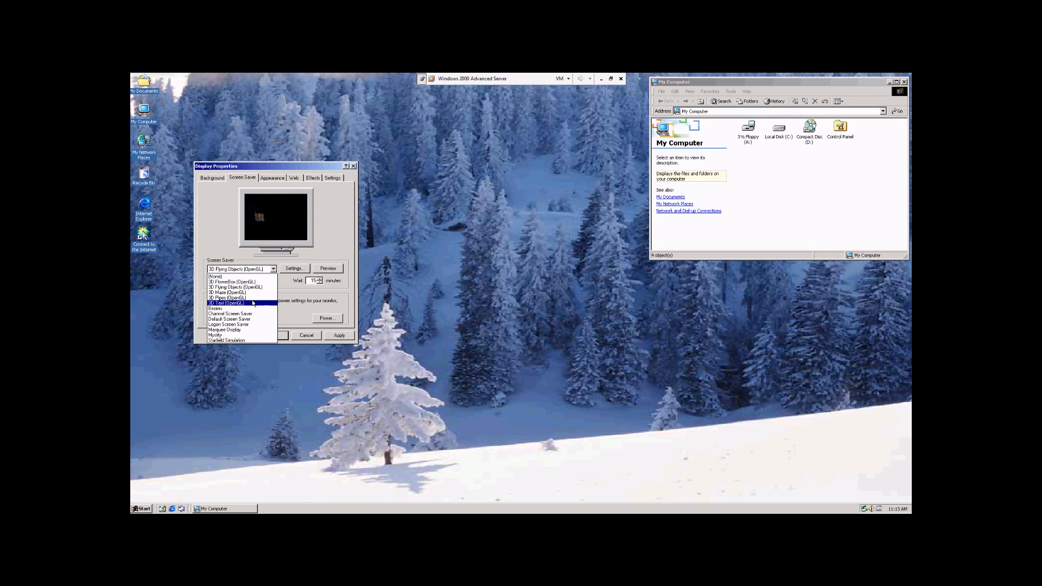
{"action": "left_click", "coordinate": [230, 302]}
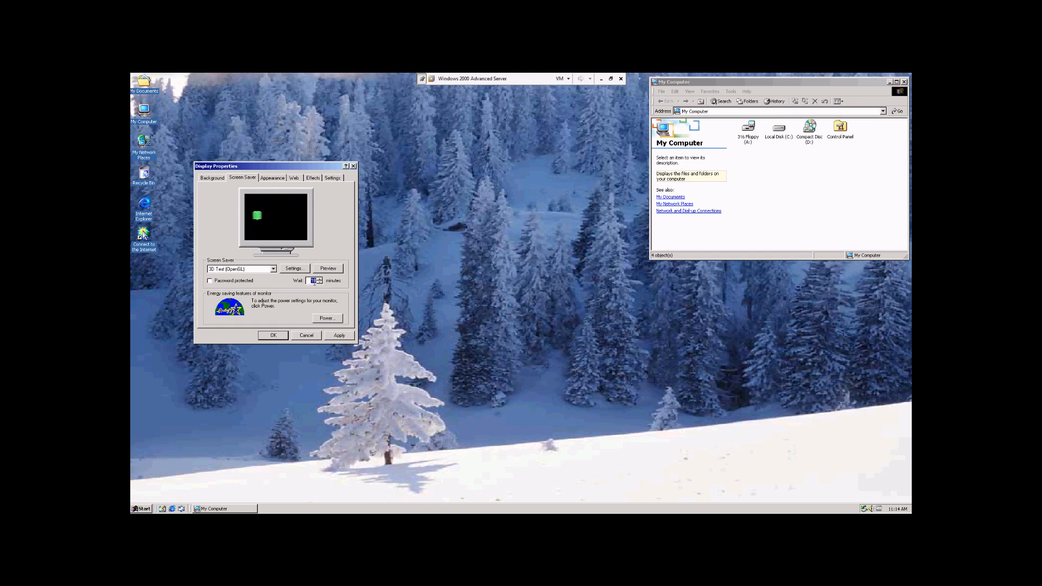
{"action": "left_click", "coordinate": [294, 269]}
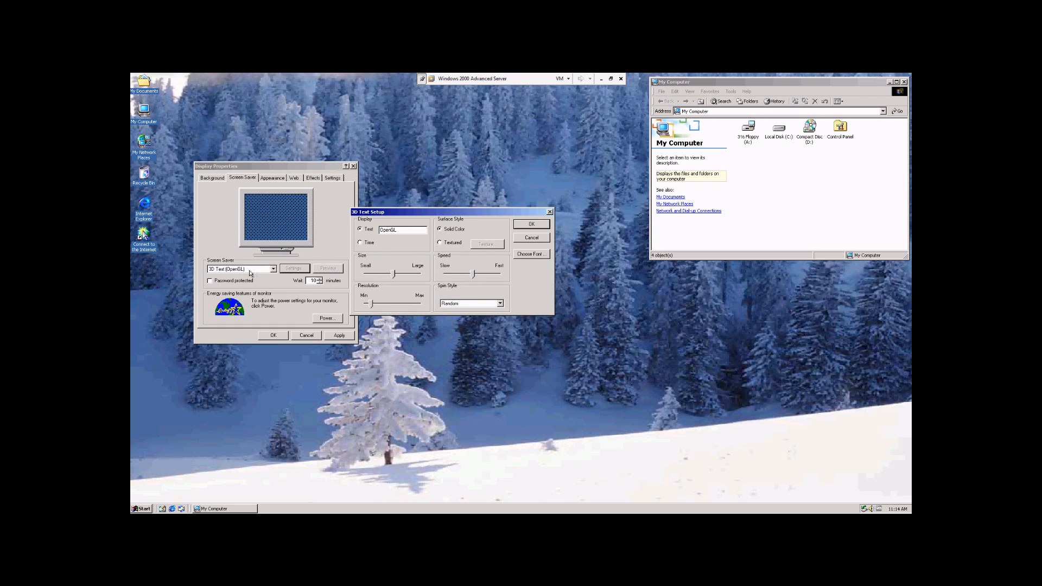
Step: Make the 3D Text show the time, textured with Gone Fishing, and adjust its size
{"action": "left_click", "coordinate": [411, 230]}
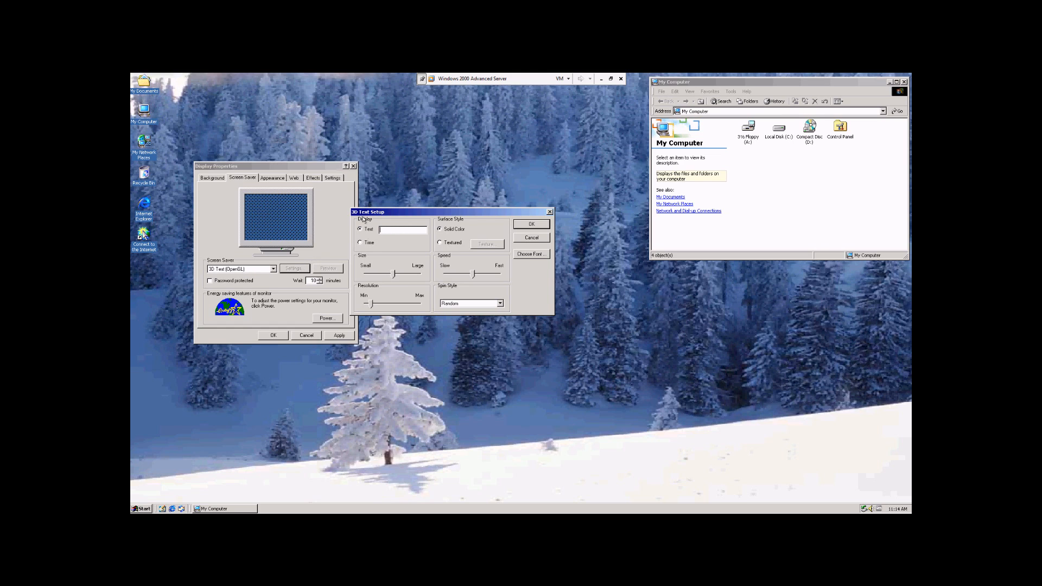
{"action": "type", "text": "Text"}
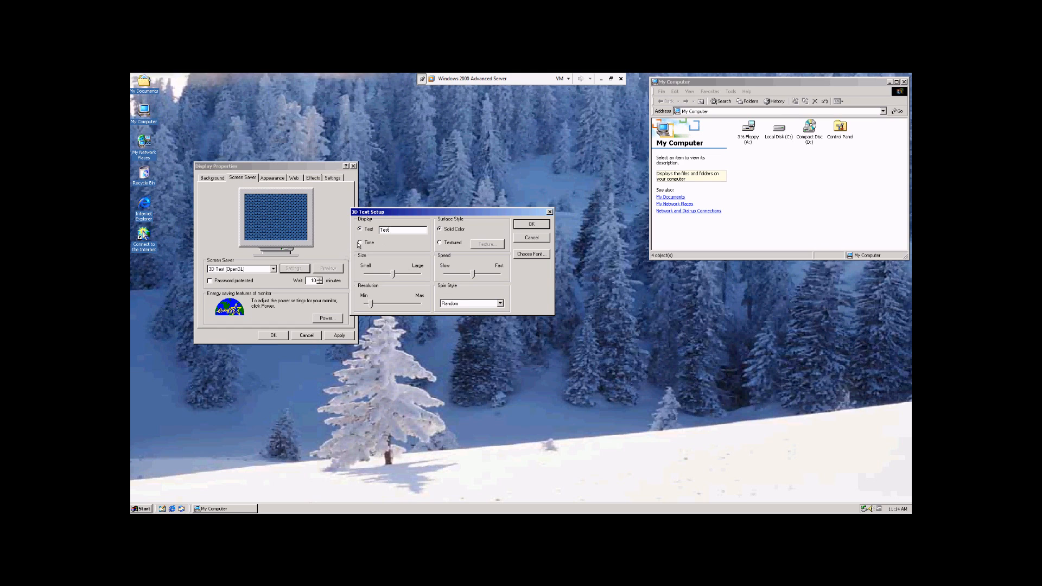
{"action": "left_click", "coordinate": [359, 242]}
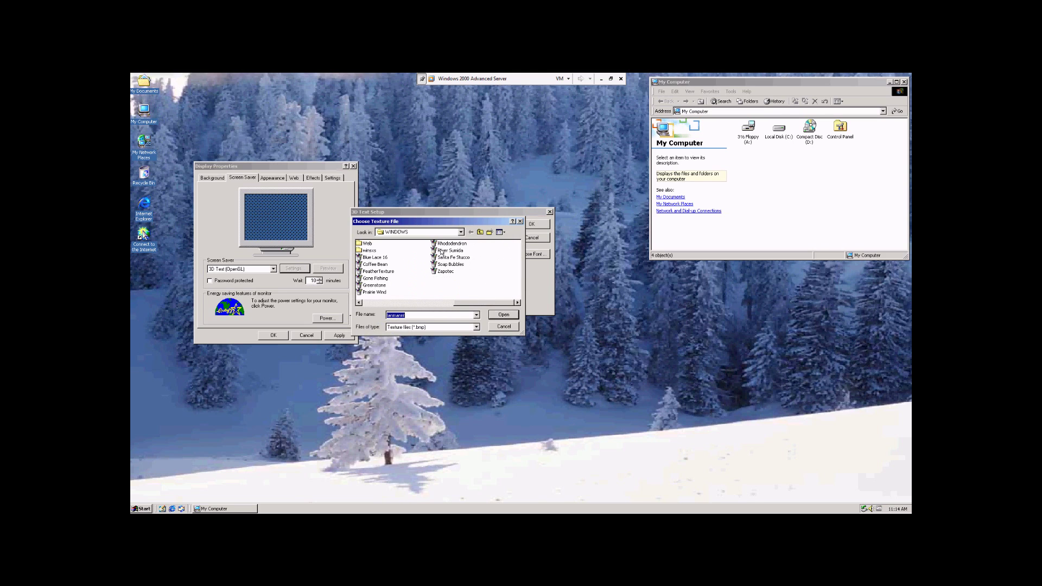
{"action": "left_click", "coordinate": [375, 278]}
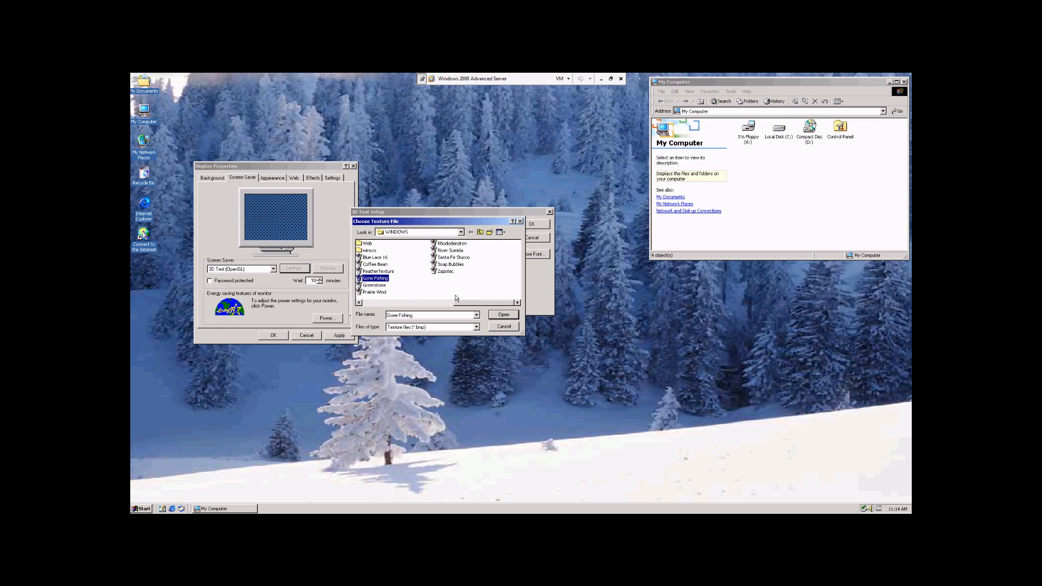
{"action": "left_click", "coordinate": [504, 315]}
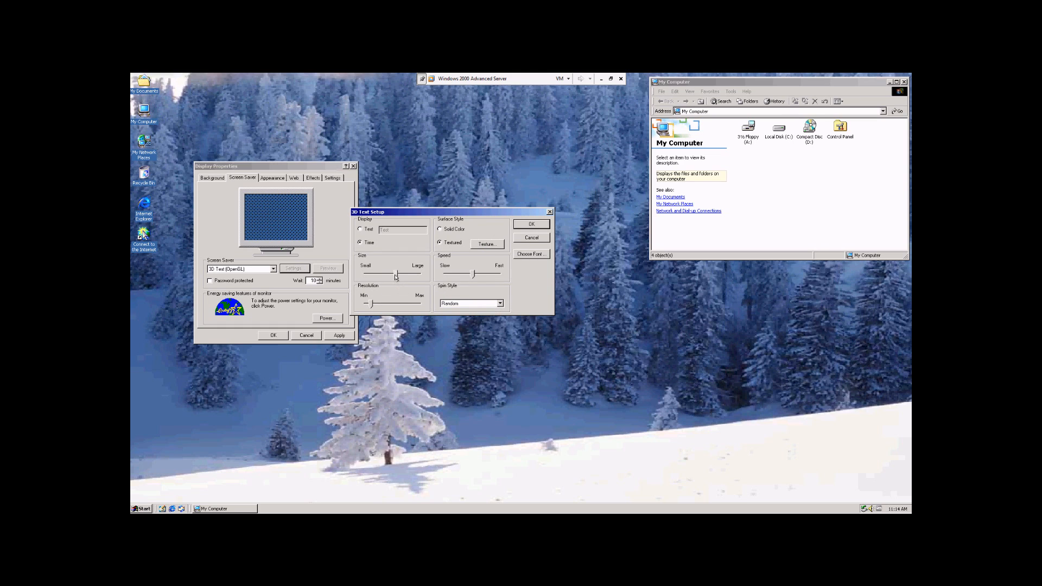
{"action": "left_click_drag", "start_coordinate": [396, 274], "coordinate": [378, 273]}
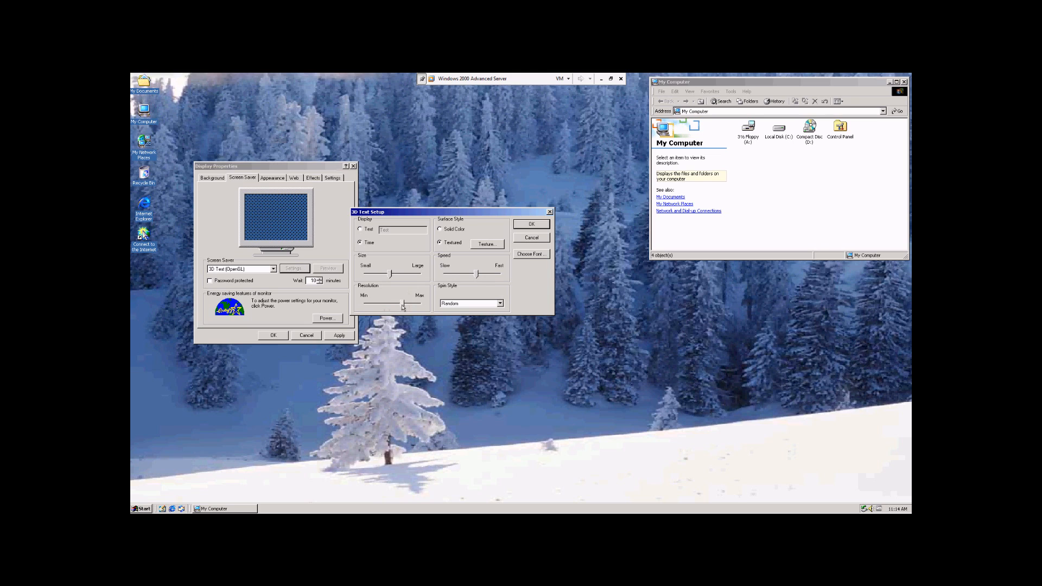
Step: Set the spin style to Random, confirm the font, and accept the 3D Text setup
{"action": "left_click", "coordinate": [499, 304]}
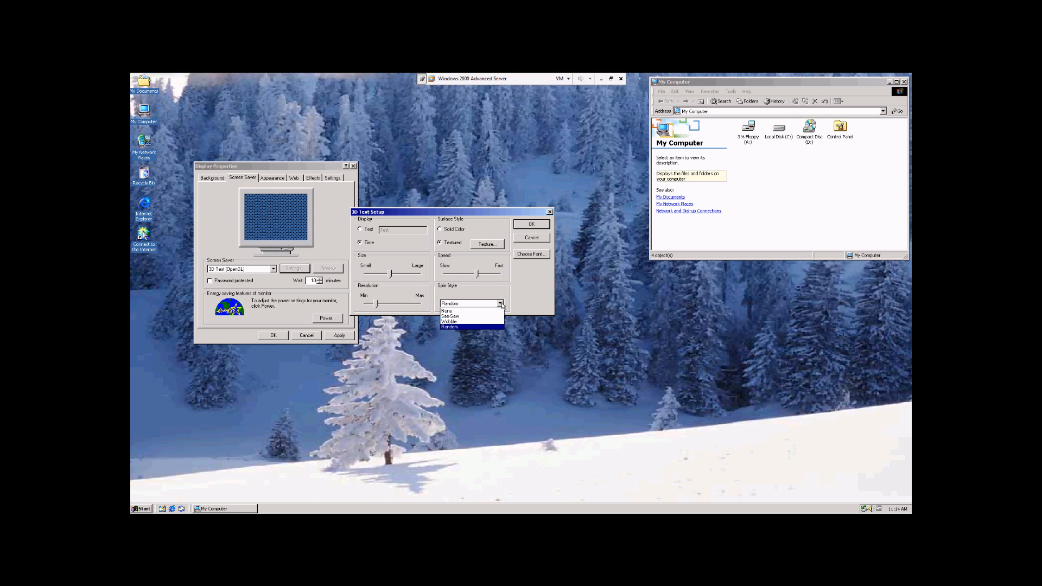
{"action": "mouse_move", "coordinate": [467, 322]}
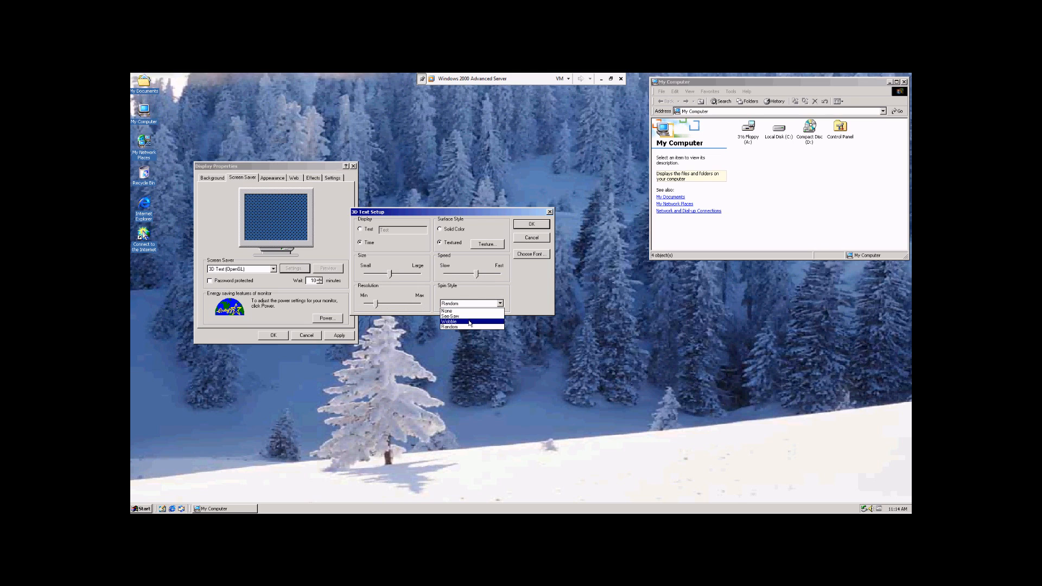
{"action": "mouse_move", "coordinate": [469, 317]}
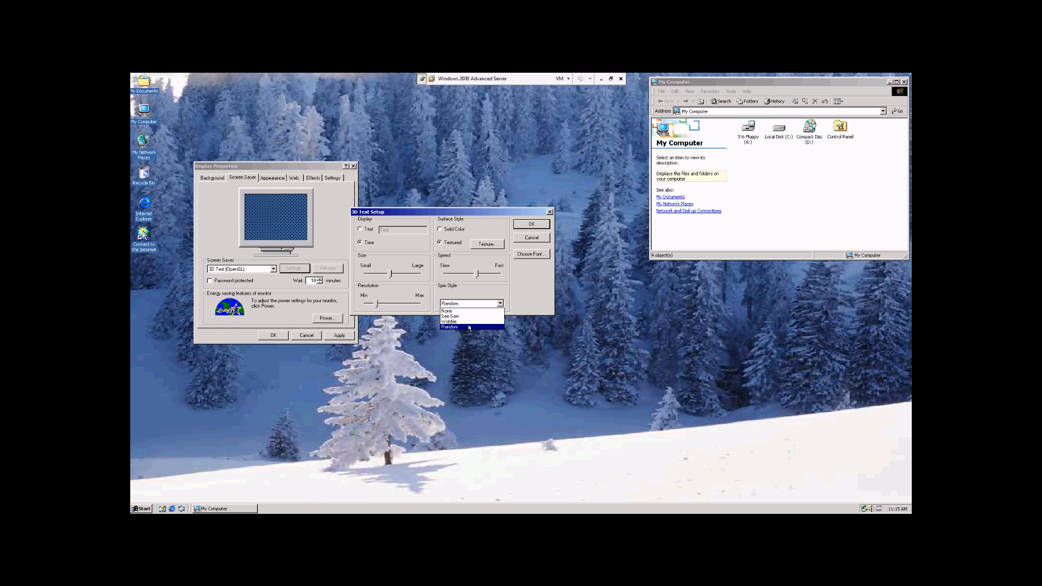
{"action": "left_click", "coordinate": [449, 328]}
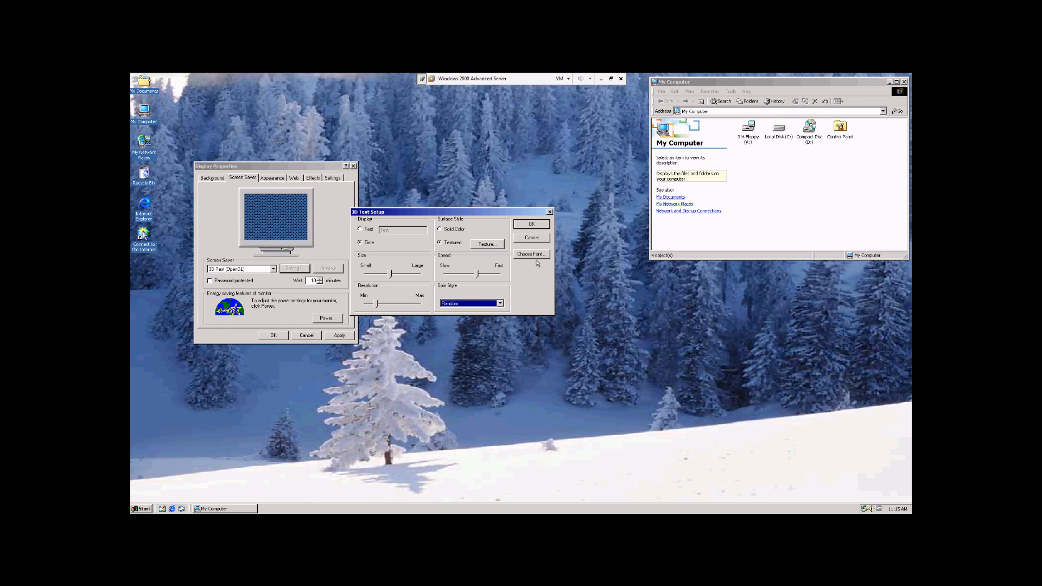
{"action": "left_click", "coordinate": [532, 254]}
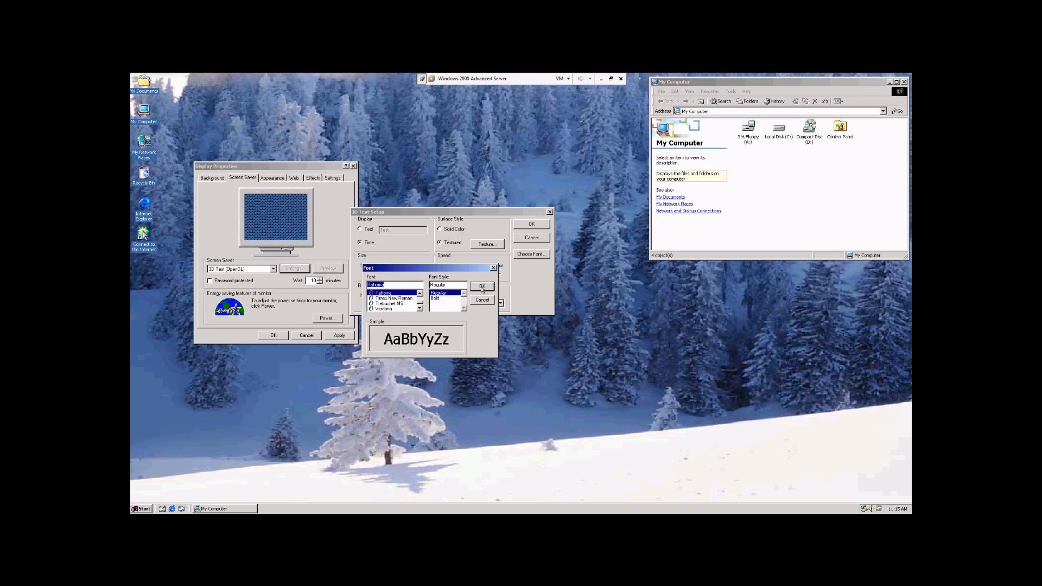
{"action": "left_click", "coordinate": [482, 287]}
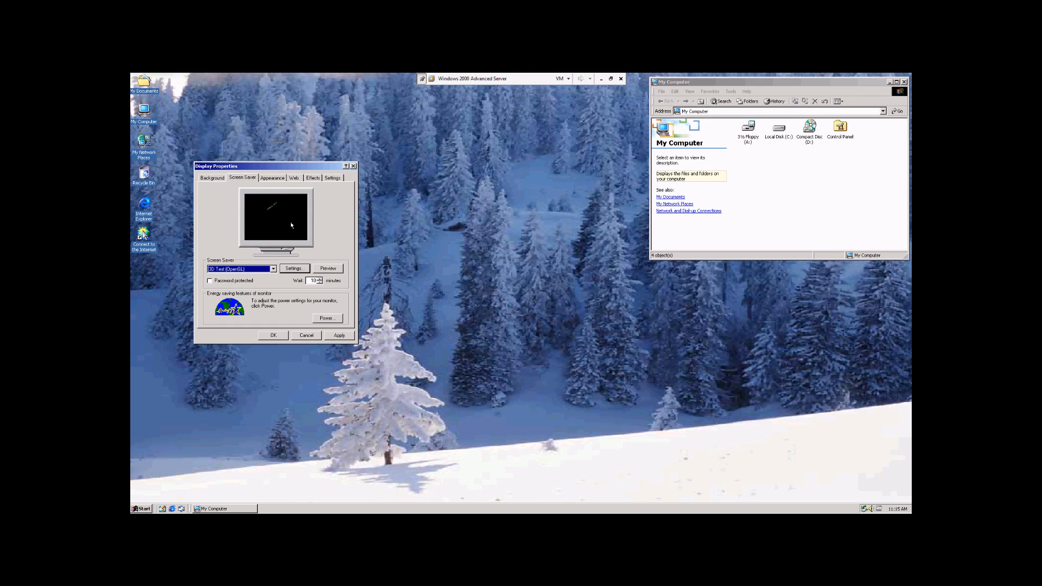
{"action": "left_click", "coordinate": [293, 269]}
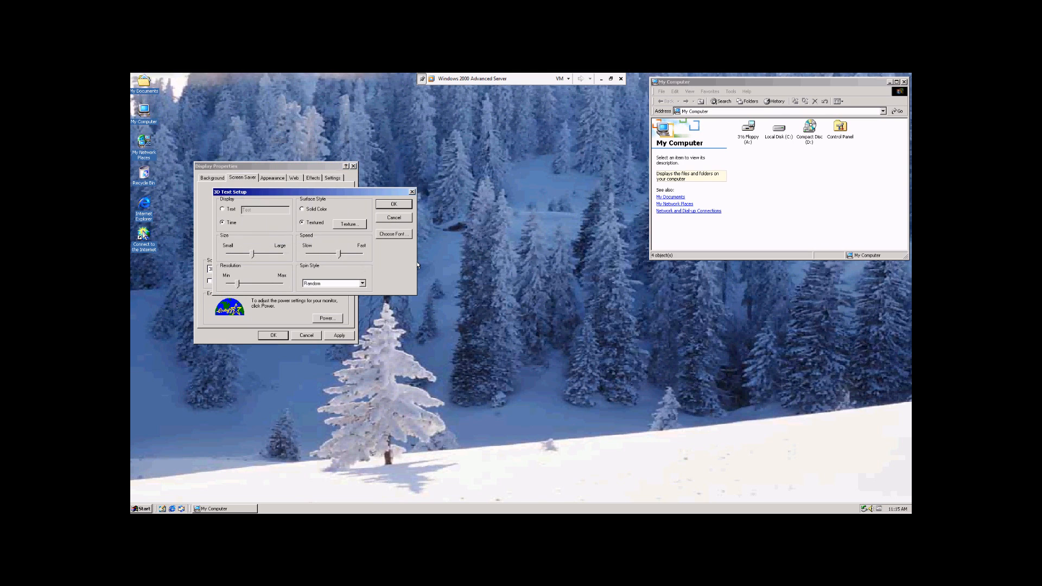
{"action": "left_click", "coordinate": [393, 204]}
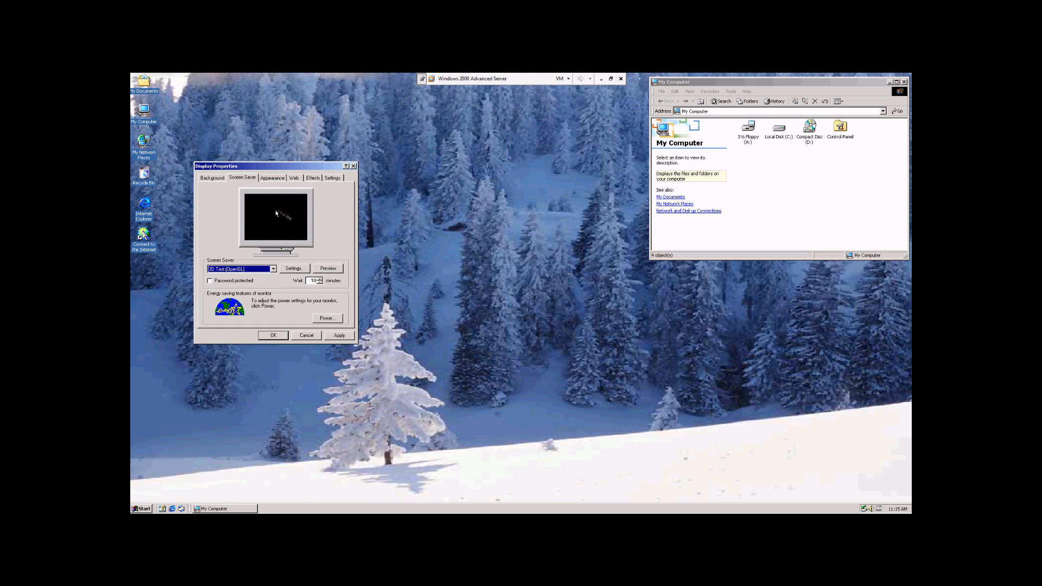
Step: On the Appearance page, try the Storm (VGA) colour scheme
{"action": "left_click", "coordinate": [271, 178]}
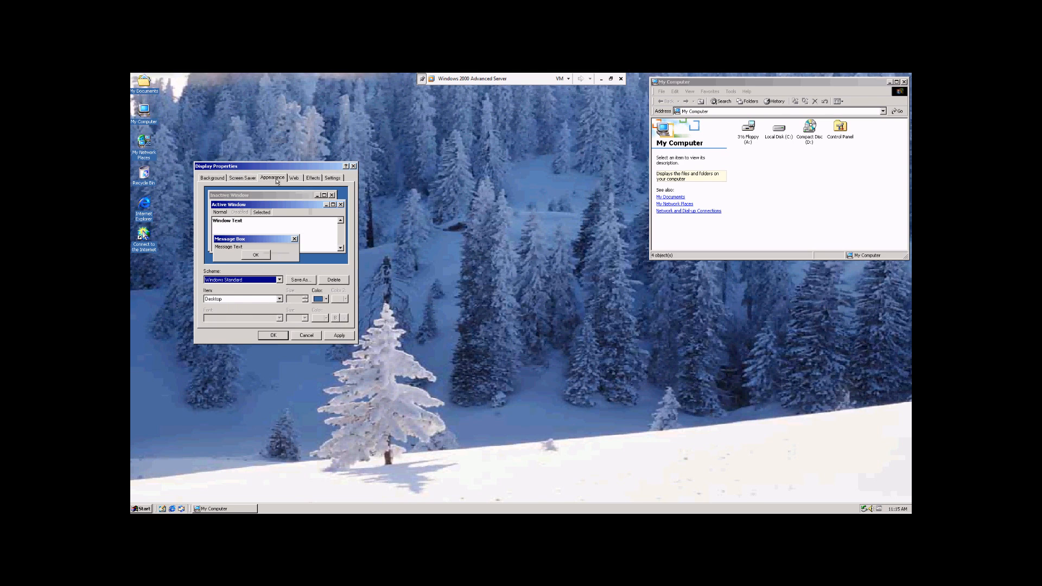
{"action": "left_click_drag", "start_coordinate": [216, 166], "coordinate": [342, 189]}
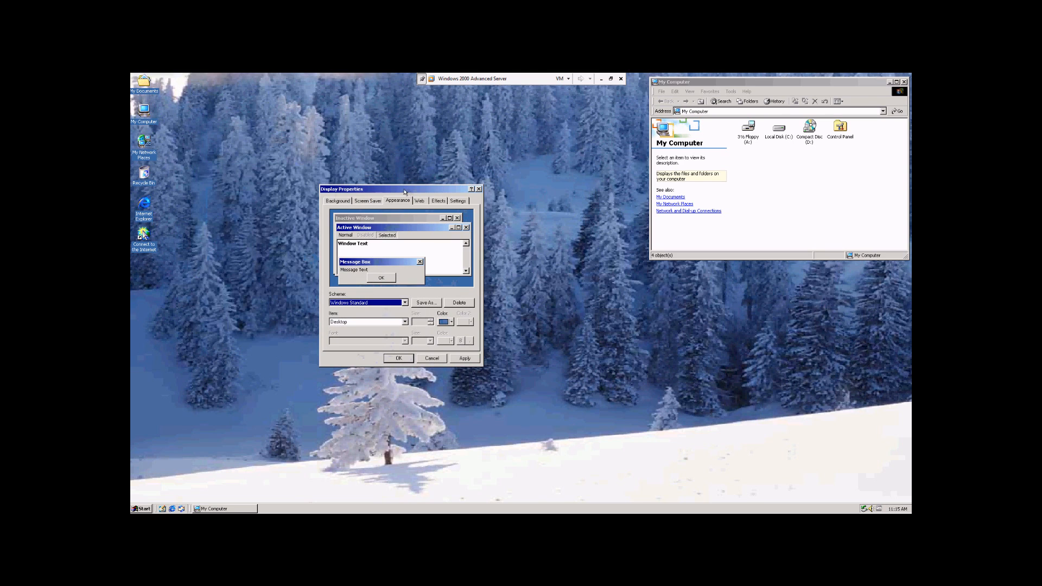
{"action": "left_click", "coordinate": [404, 301]}
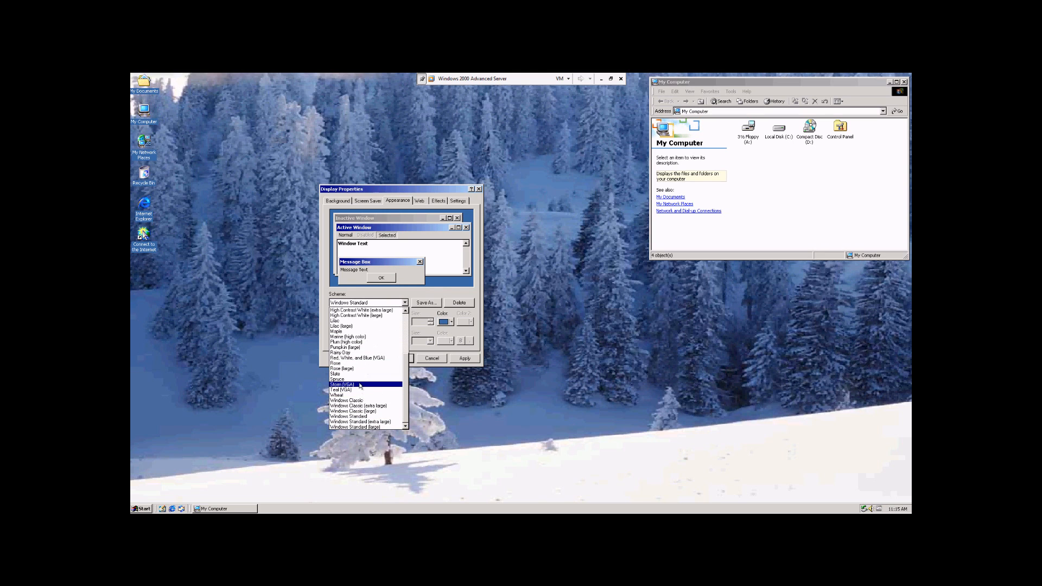
{"action": "left_click", "coordinate": [343, 384]}
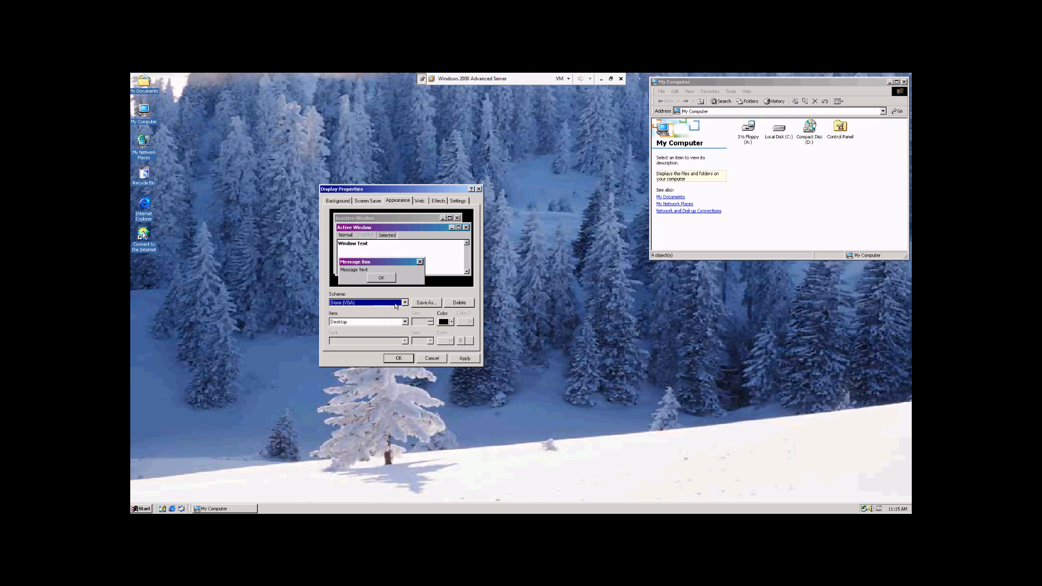
Step: Choose the Maple colour scheme and confirm, closing Display Properties
{"action": "left_click", "coordinate": [404, 302]}
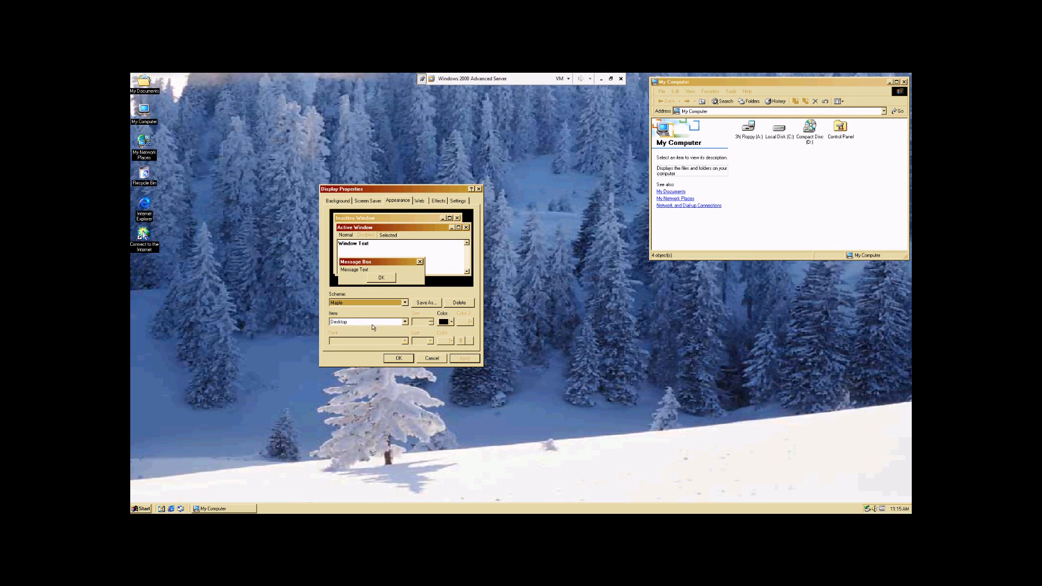
{"action": "left_click", "coordinate": [405, 321]}
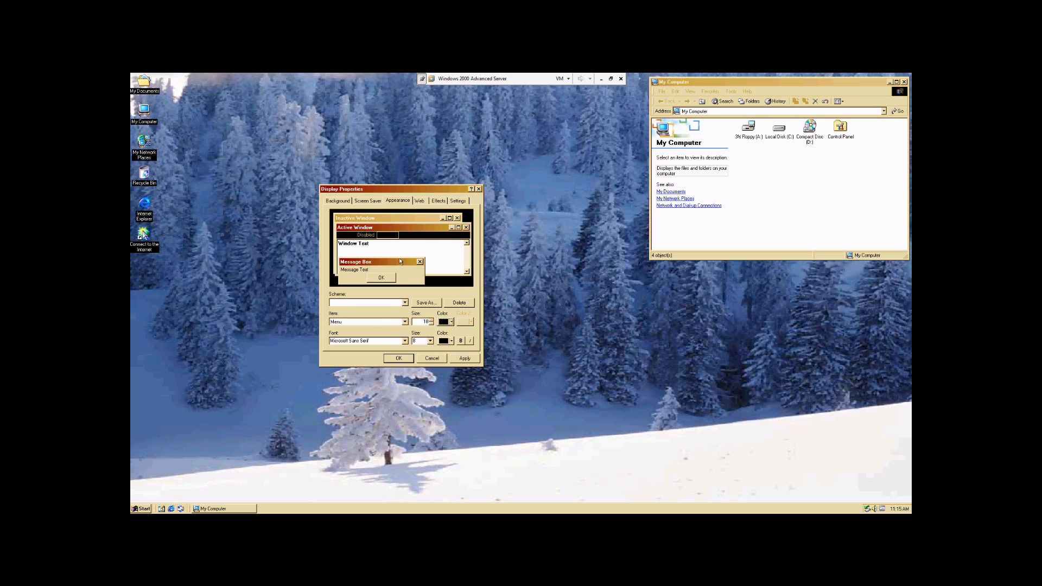
{"action": "left_click", "coordinate": [405, 321]}
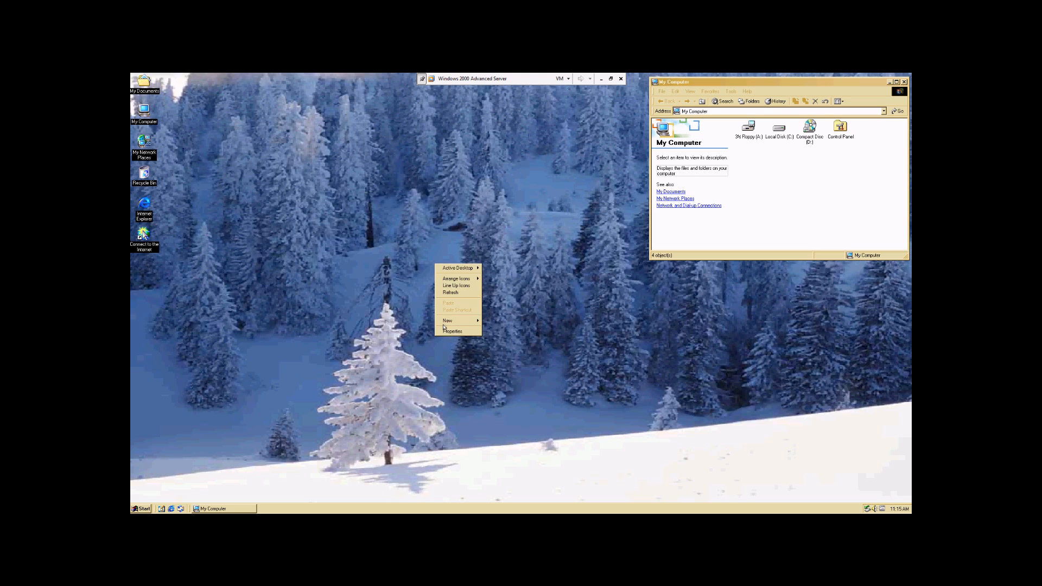
Step: Reopen Display Properties and select the Windows Classic colour scheme
{"action": "left_click", "coordinate": [453, 331]}
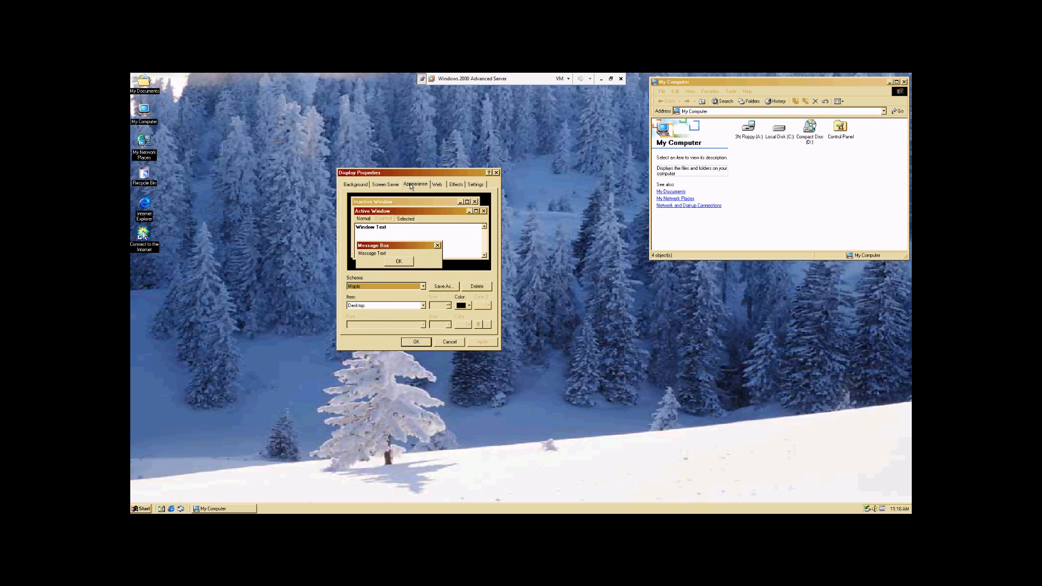
{"action": "left_click", "coordinate": [424, 287]}
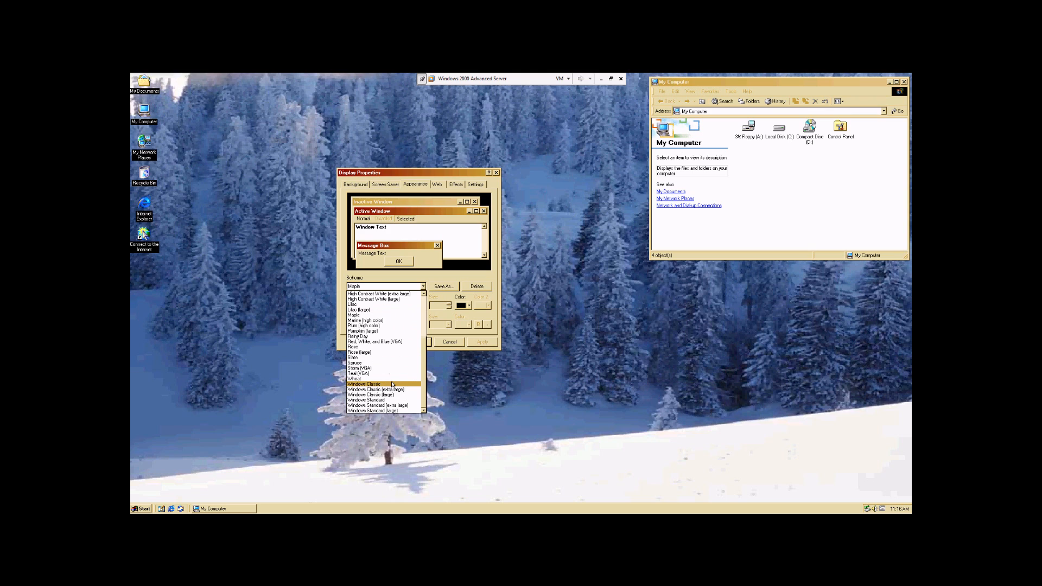
{"action": "left_click", "coordinate": [367, 384]}
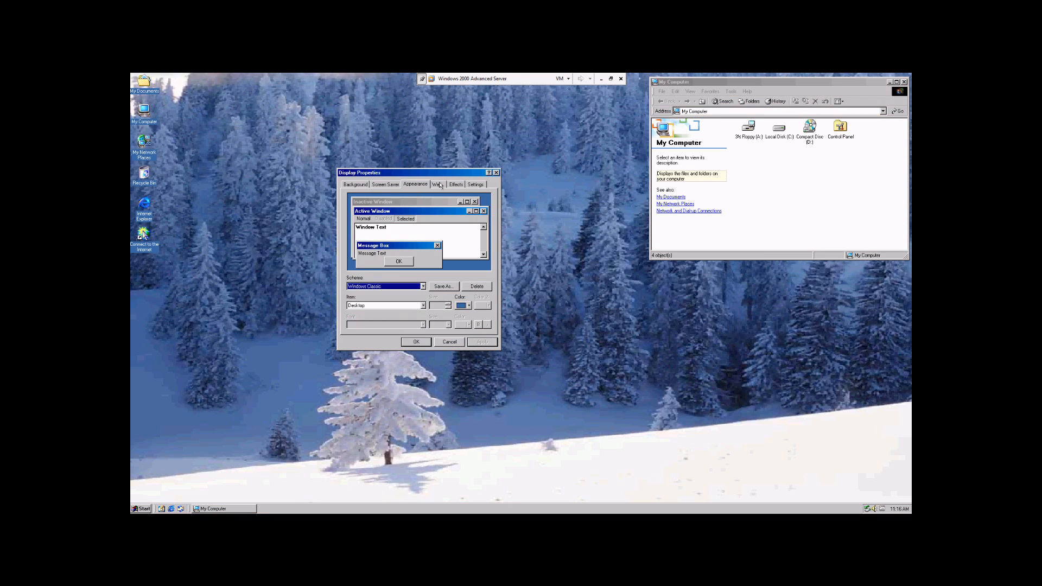
Step: On the Effects page, change the My Documents desktop icon and apply it
{"action": "left_click", "coordinate": [456, 184]}
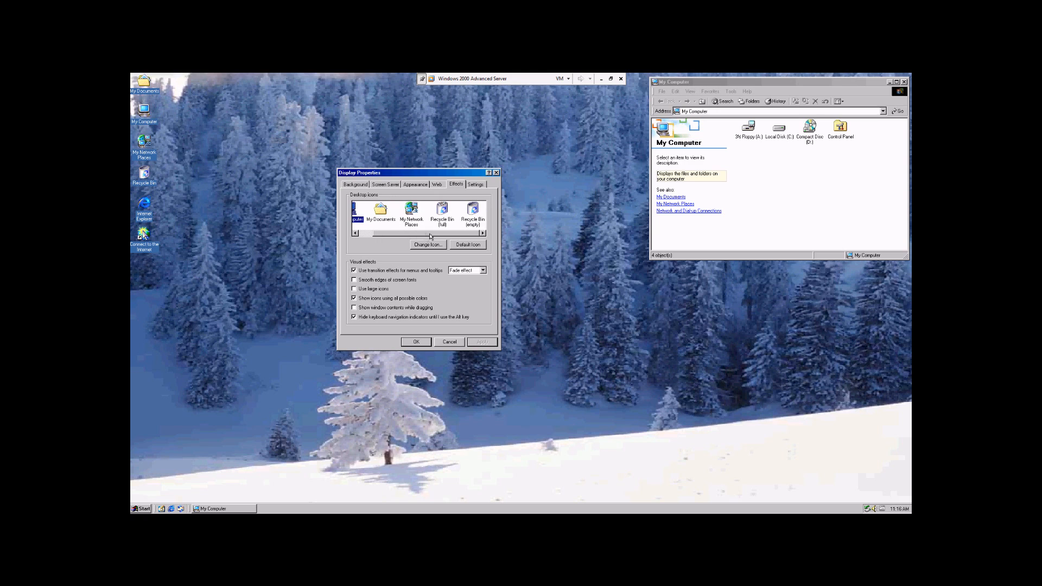
{"action": "left_click", "coordinate": [379, 210]}
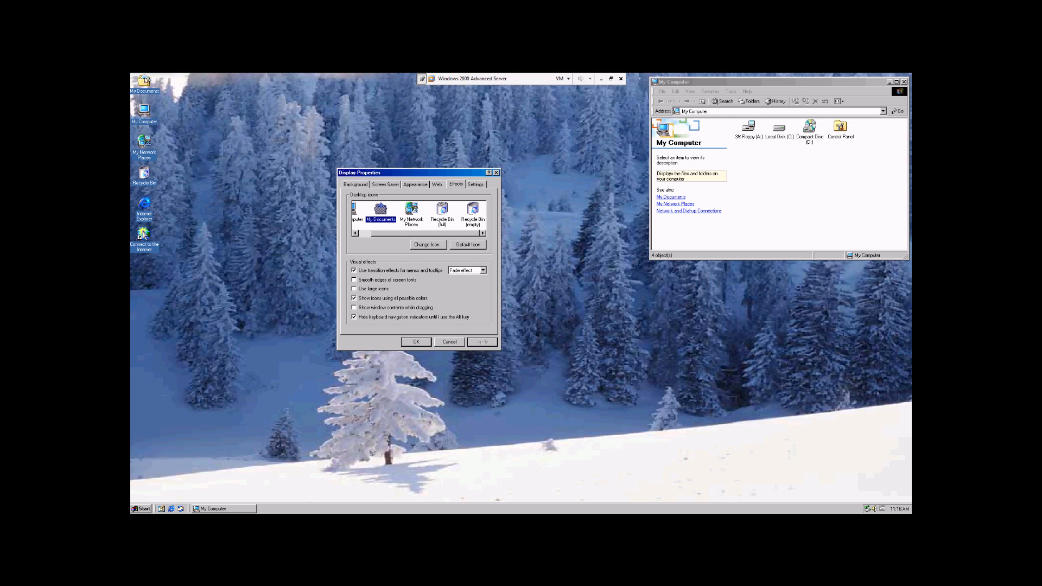
{"action": "left_click", "coordinate": [428, 245]}
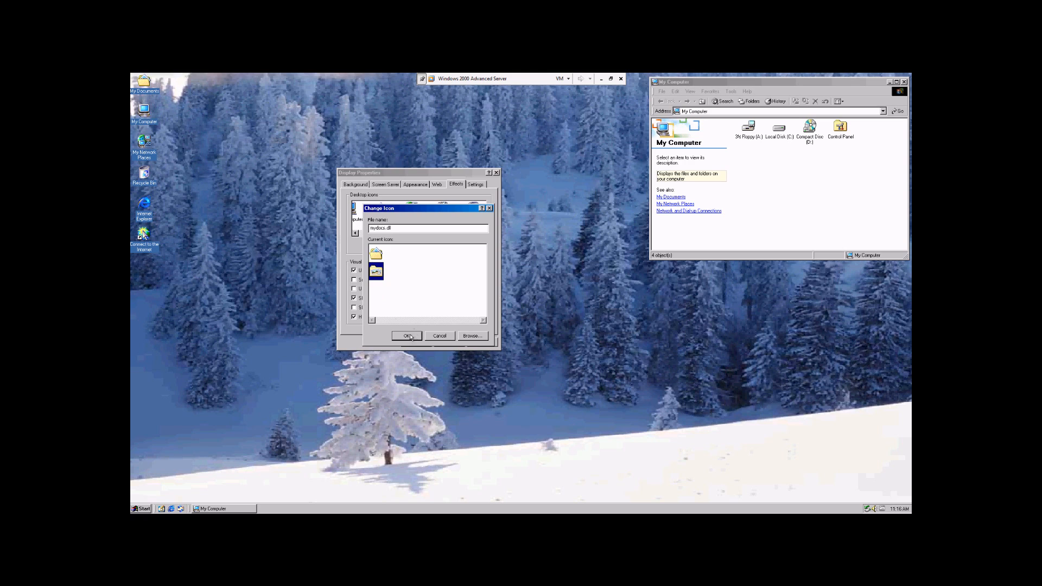
{"action": "left_click", "coordinate": [407, 337]}
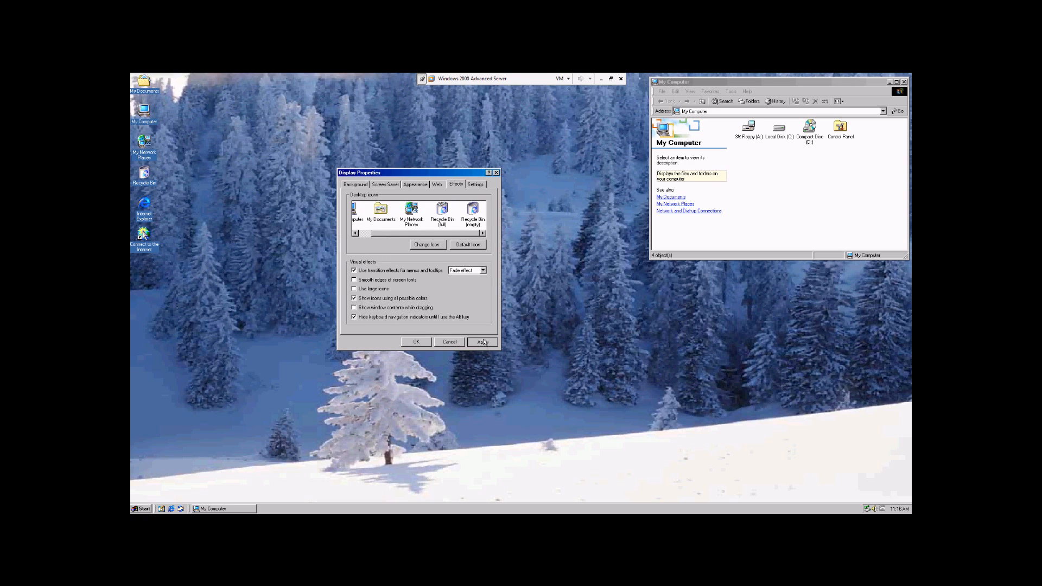
{"action": "left_click", "coordinate": [380, 210]}
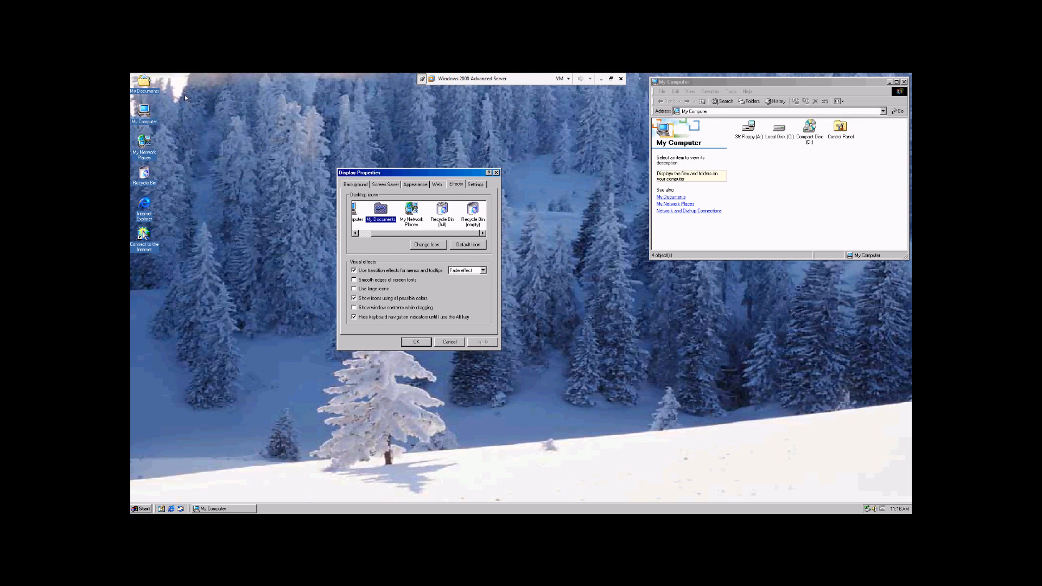
Step: Give the My Computer desktop icon the yellow warning triangle picture
{"action": "left_click", "coordinate": [353, 211]}
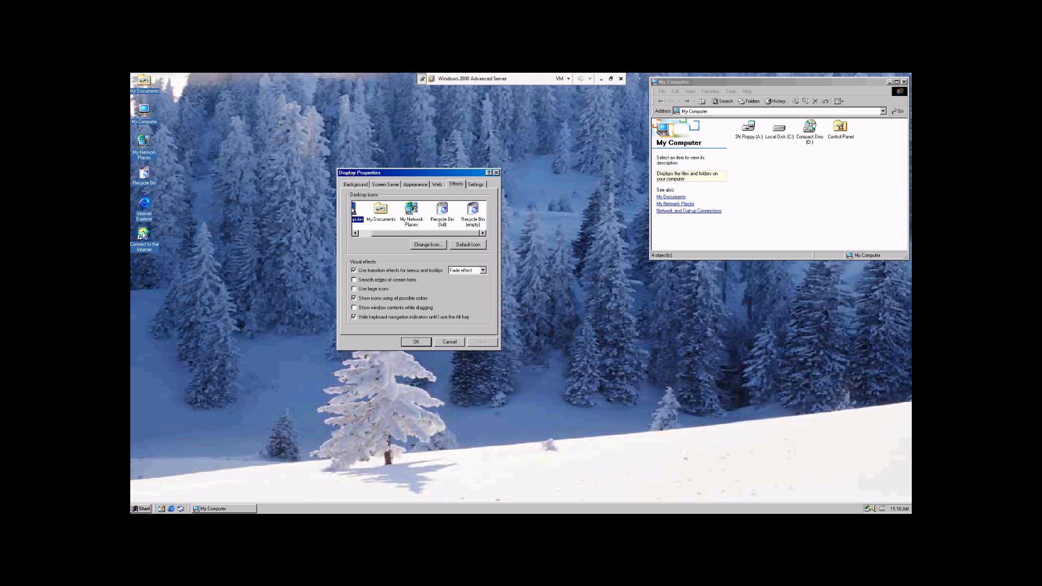
{"action": "left_click", "coordinate": [428, 244]}
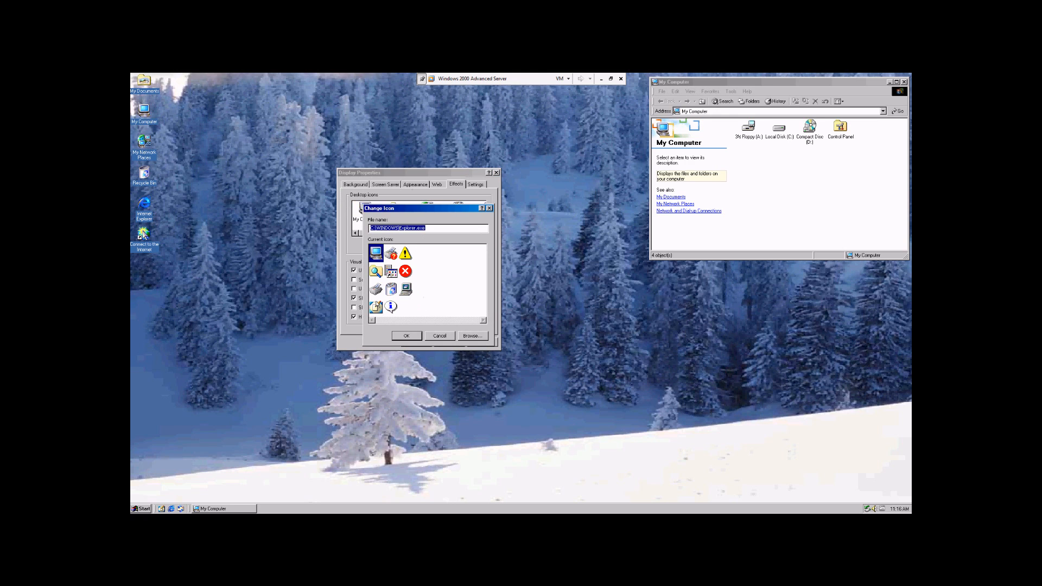
{"action": "left_click", "coordinate": [440, 336]}
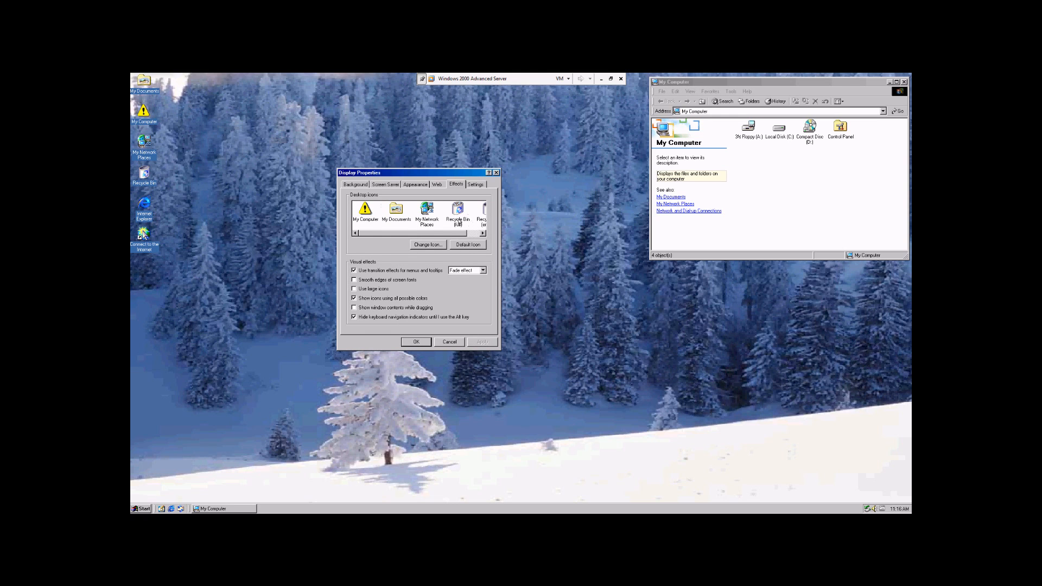
{"action": "left_click", "coordinate": [482, 232]}
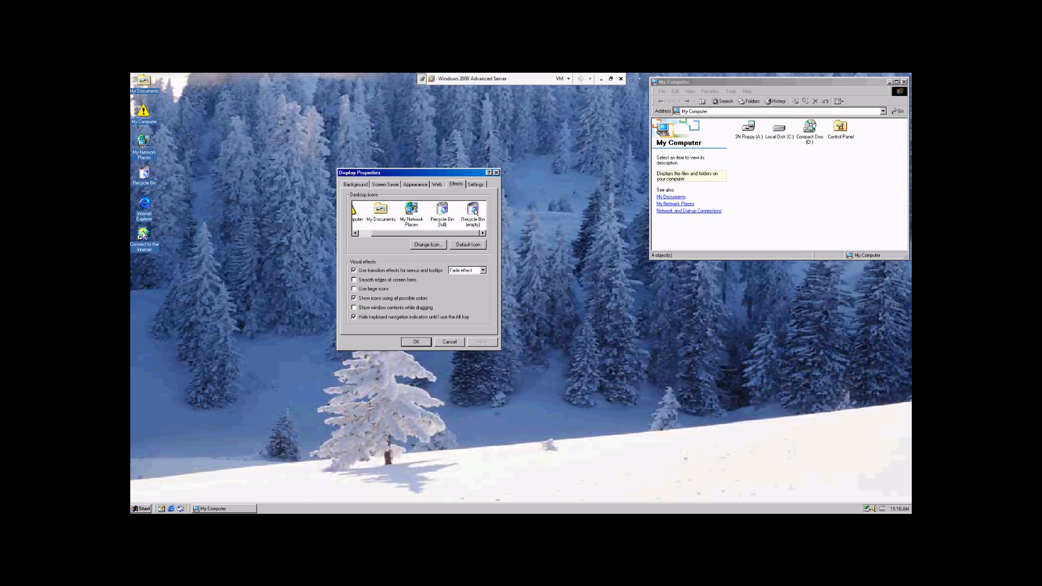
{"action": "mouse_move", "coordinate": [406, 275]}
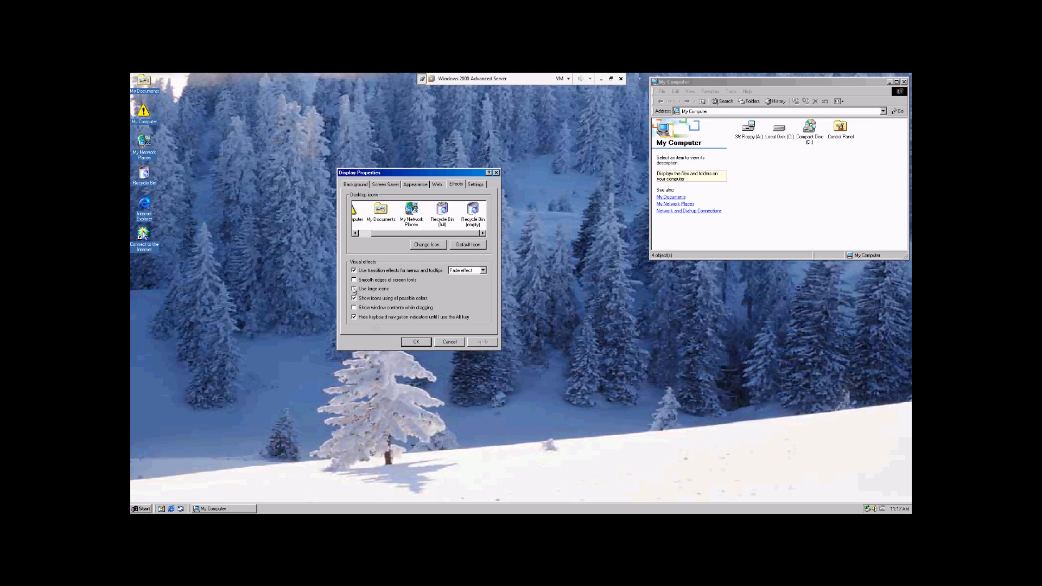
Step: Turn on large icons and show window contents while dragging, leaving font smoothing off
{"action": "left_click", "coordinate": [354, 289]}
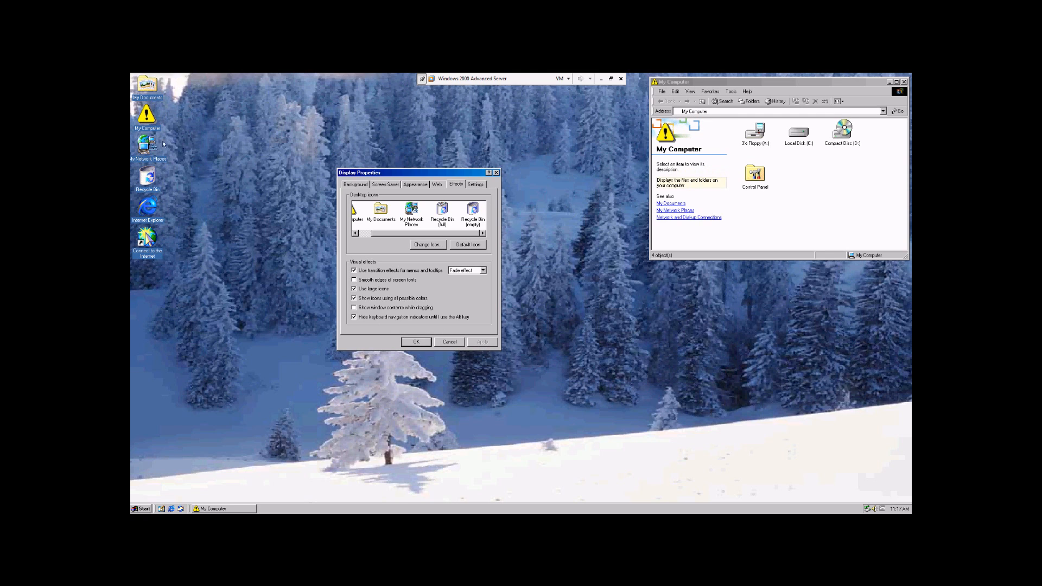
{"action": "mouse_move", "coordinate": [283, 172]}
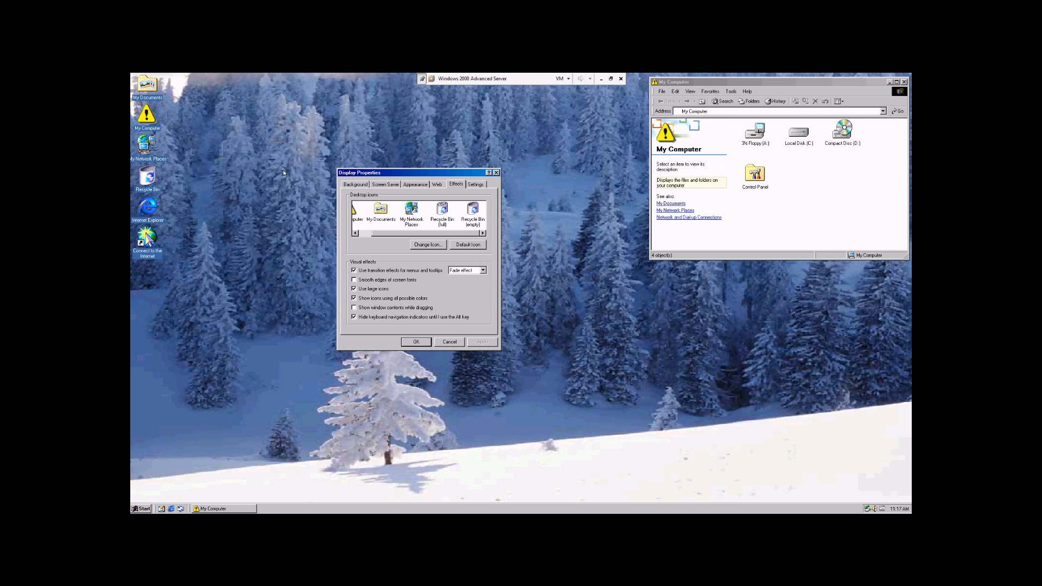
{"action": "left_click", "coordinate": [354, 280]}
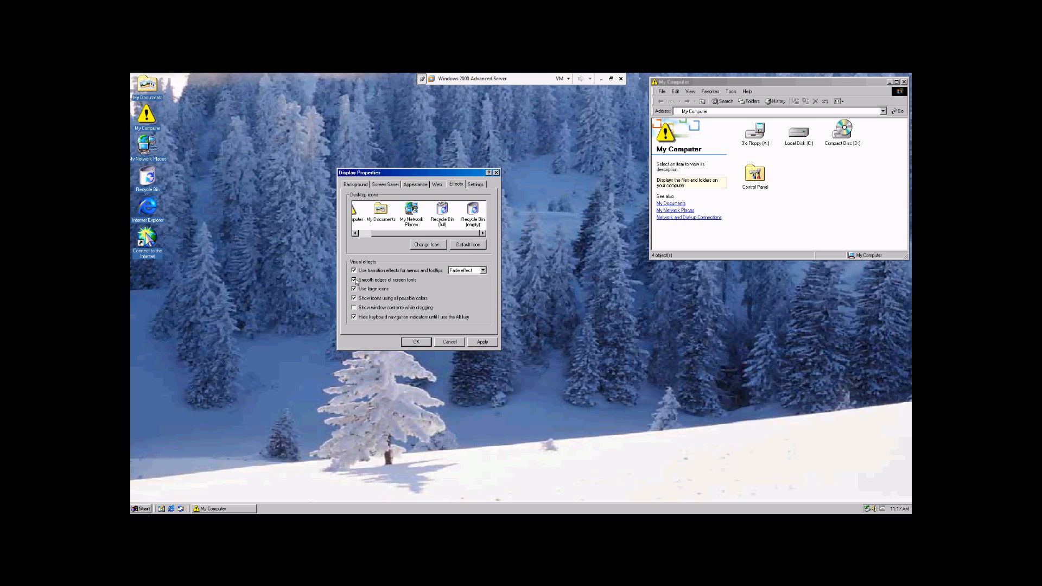
{"action": "left_click", "coordinate": [354, 281]}
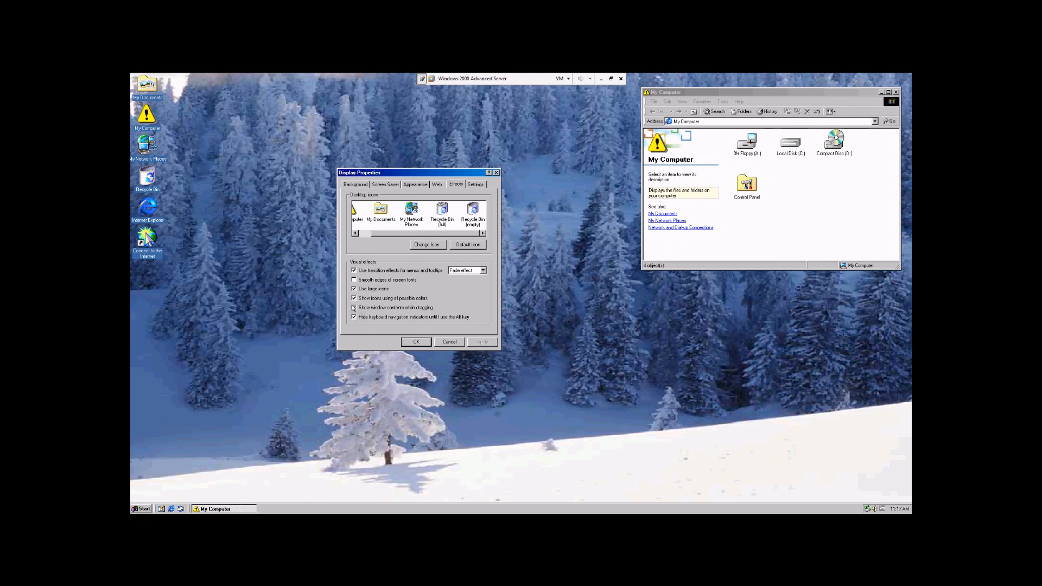
{"action": "left_click", "coordinate": [354, 307]}
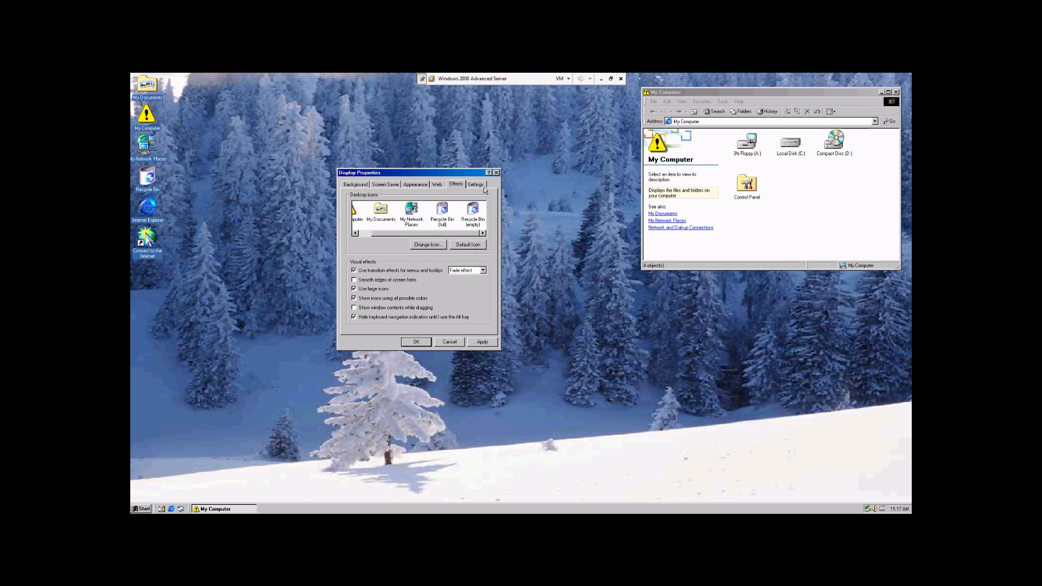
Step: On the Settings page, keep the colour depth at True Color (32 bit)
{"action": "left_click", "coordinate": [476, 184]}
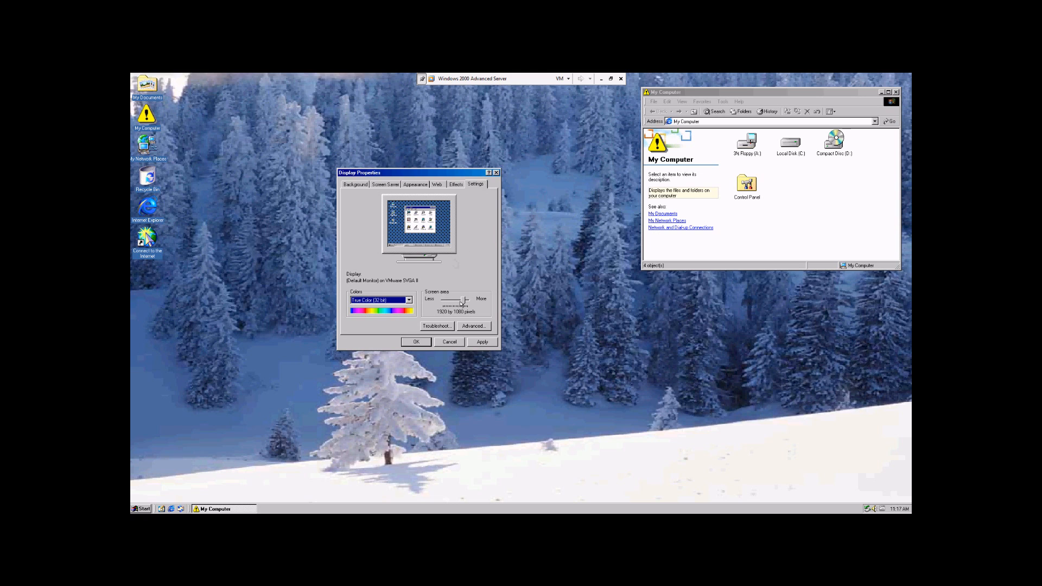
{"action": "left_click", "coordinate": [408, 300]}
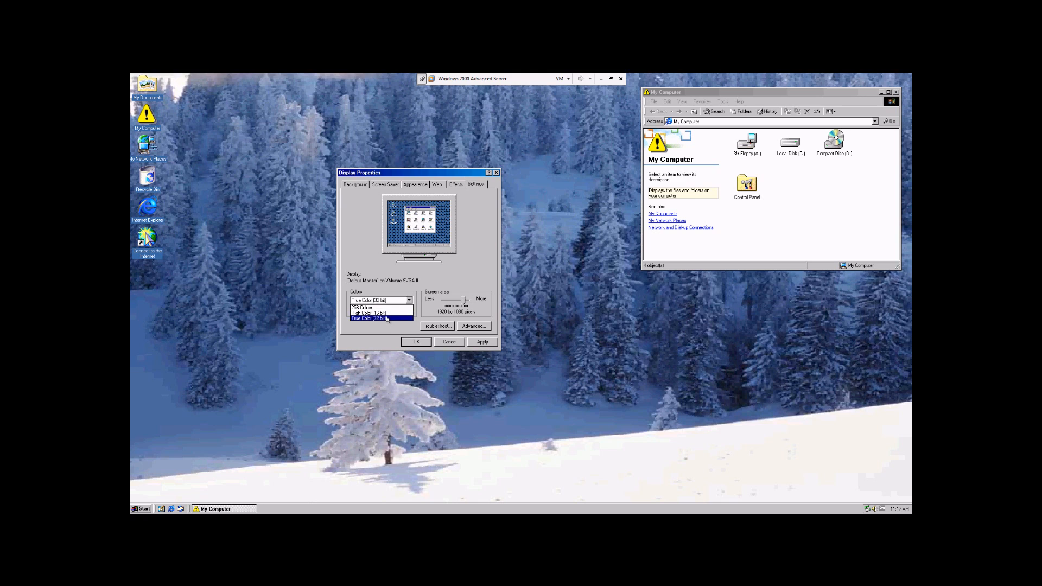
{"action": "left_click", "coordinate": [377, 320]}
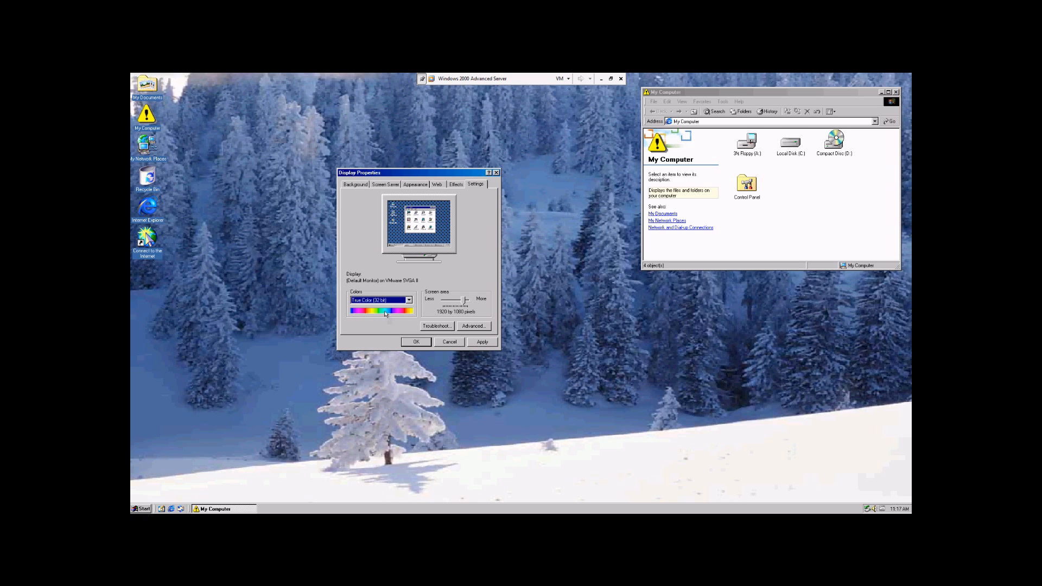
{"action": "left_click", "coordinate": [408, 300]}
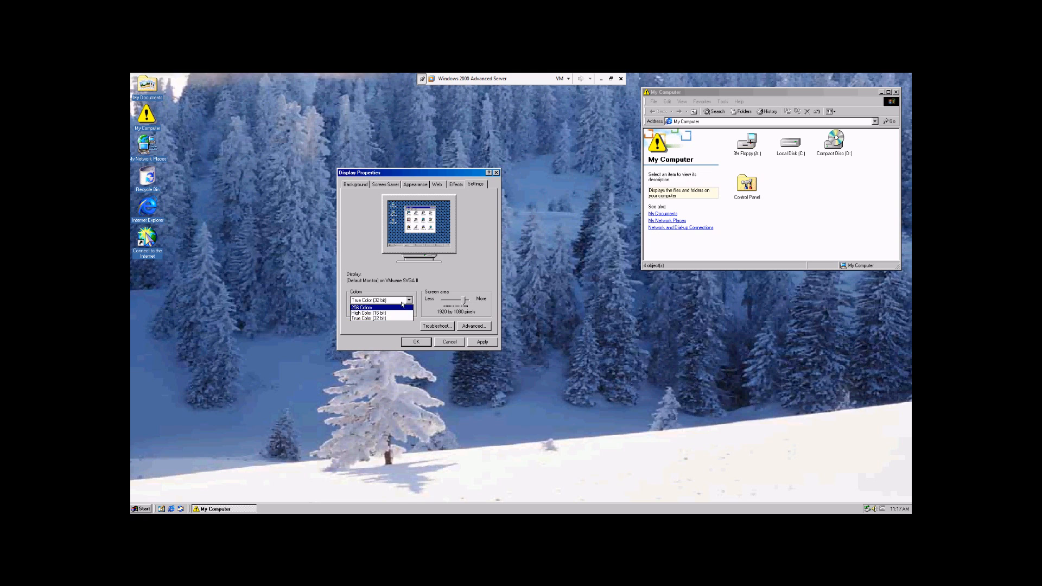
{"action": "left_click", "coordinate": [375, 320]}
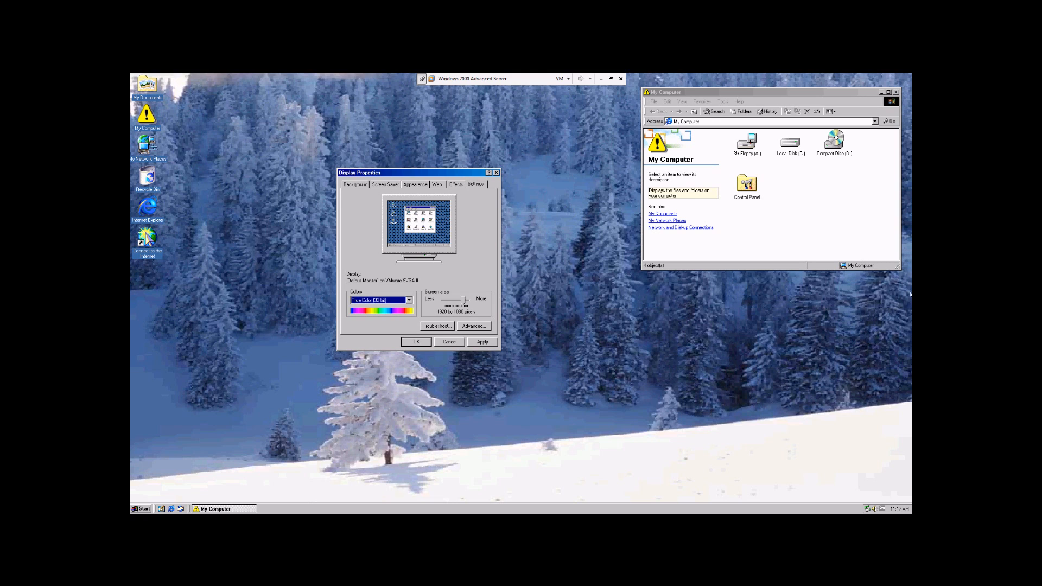
{"action": "mouse_move", "coordinate": [490, 490]}
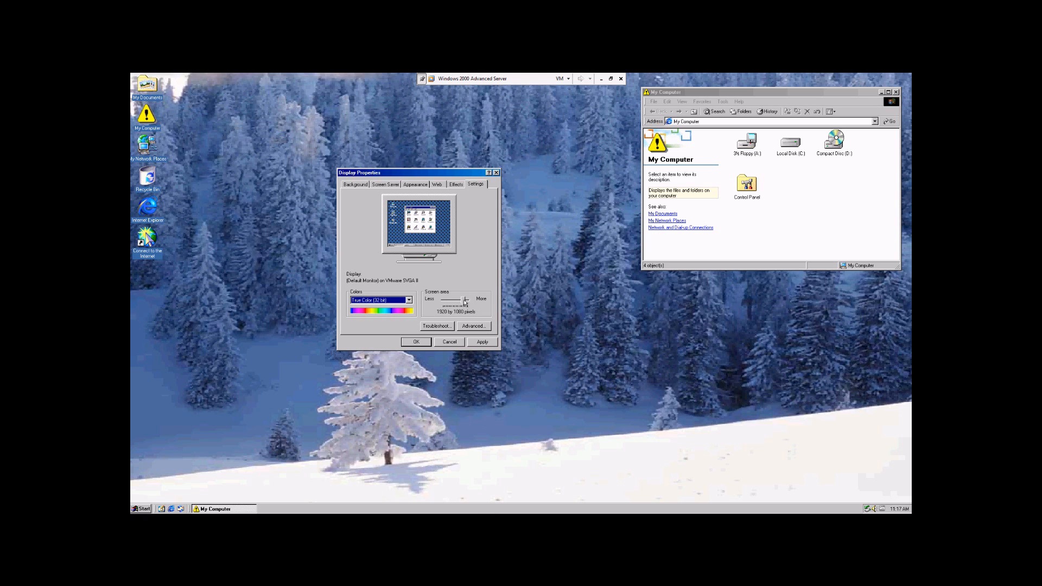
Step: Try 640 by 480 and 854 by 480, then set the screen area to 1920 by 1080
{"action": "left_click_drag", "start_coordinate": [465, 299], "coordinate": [439, 300]}
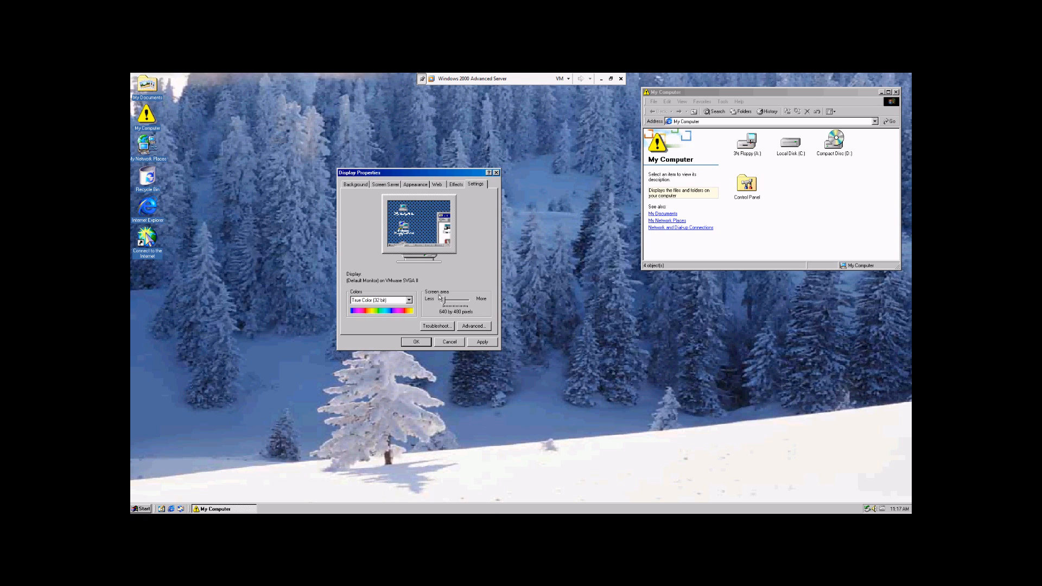
{"action": "left_click_drag", "start_coordinate": [443, 304], "coordinate": [451, 304]}
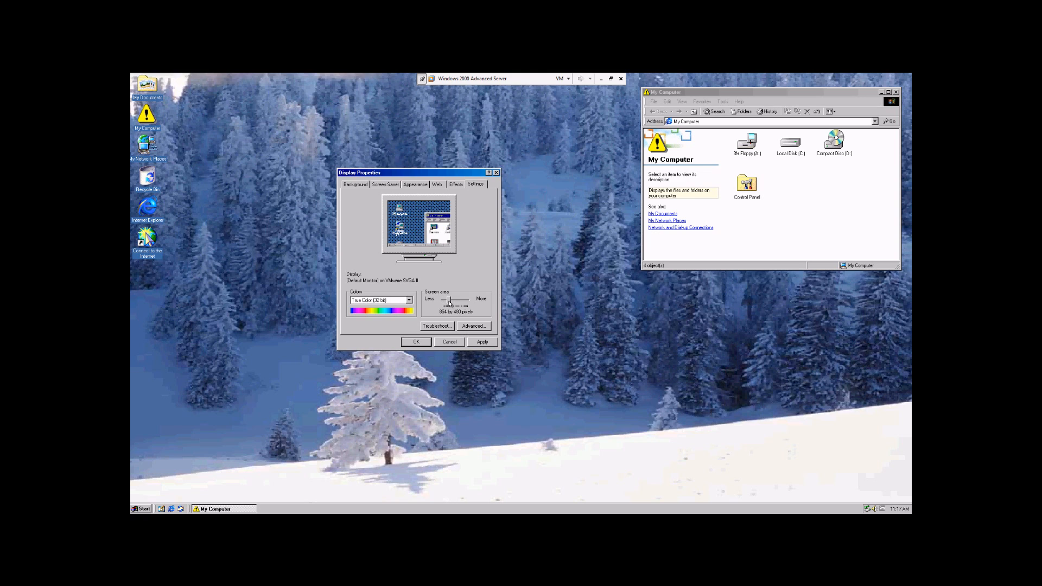
{"action": "left_click_drag", "start_coordinate": [456, 299], "coordinate": [440, 299]}
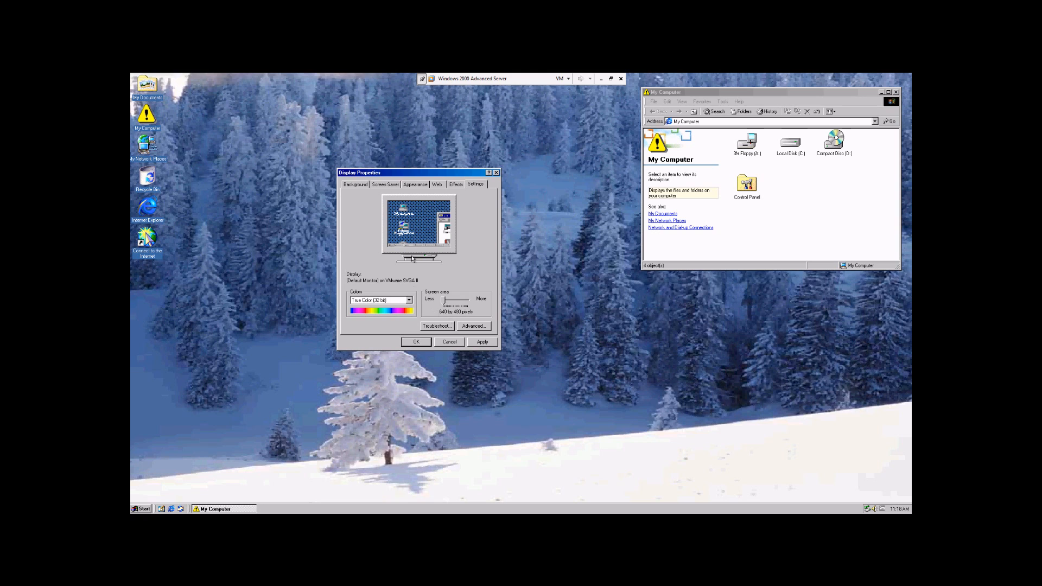
{"action": "mouse_move", "coordinate": [784, 76]}
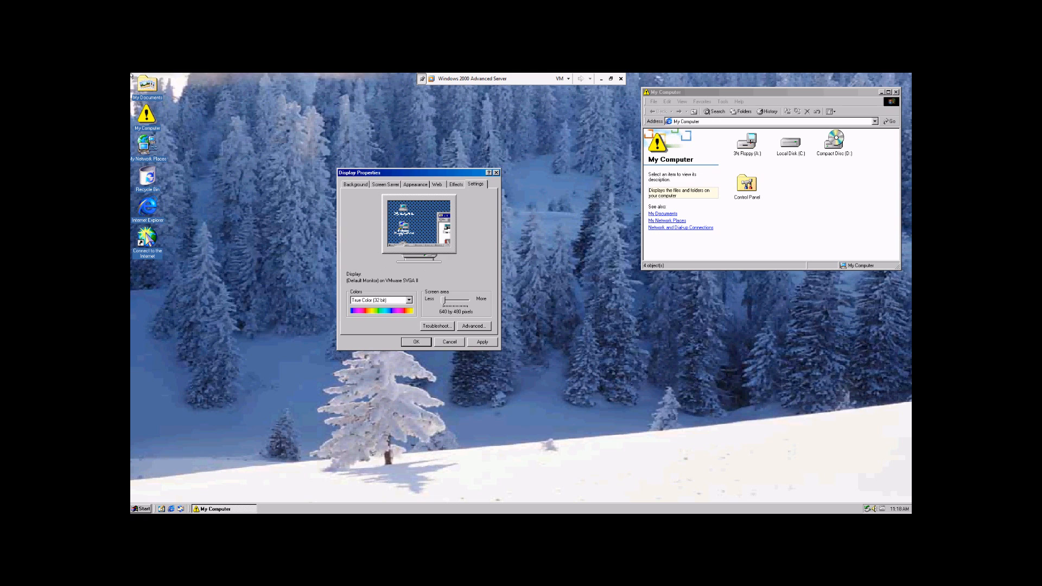
{"action": "mouse_move", "coordinate": [165, 217]}
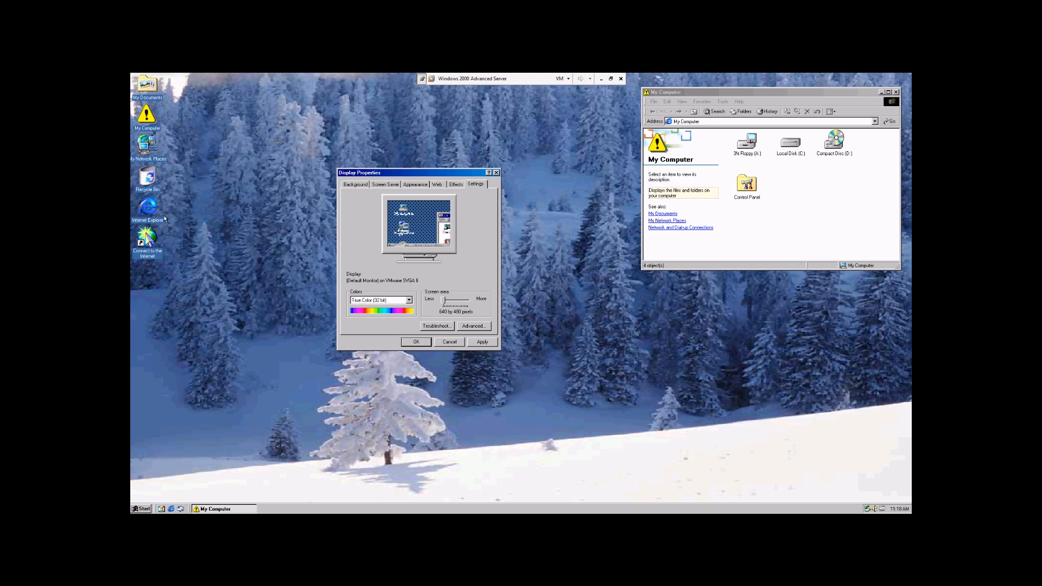
{"action": "mouse_move", "coordinate": [261, 230]}
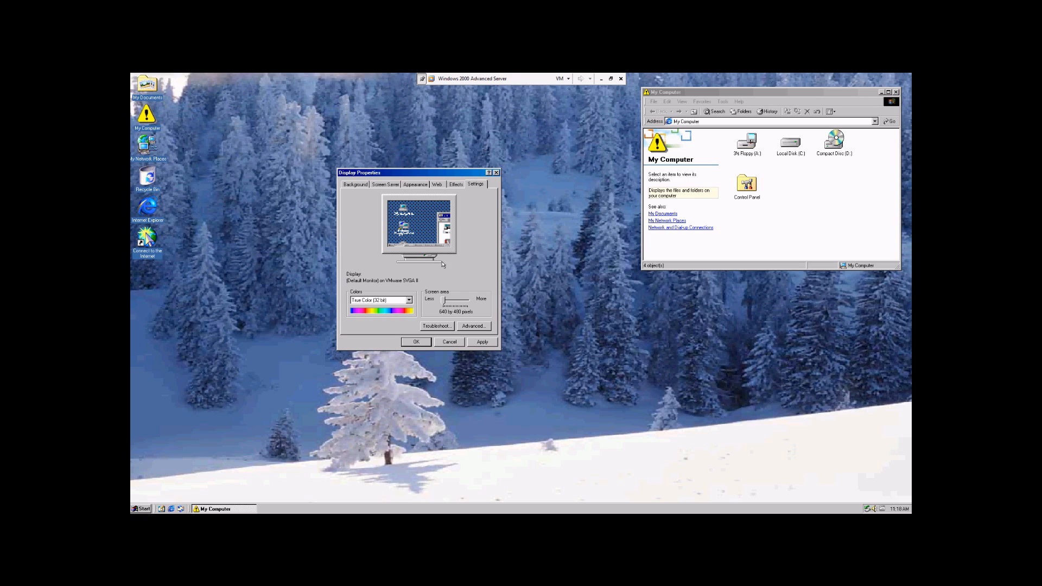
{"action": "left_click_drag", "start_coordinate": [445, 305], "coordinate": [466, 305]}
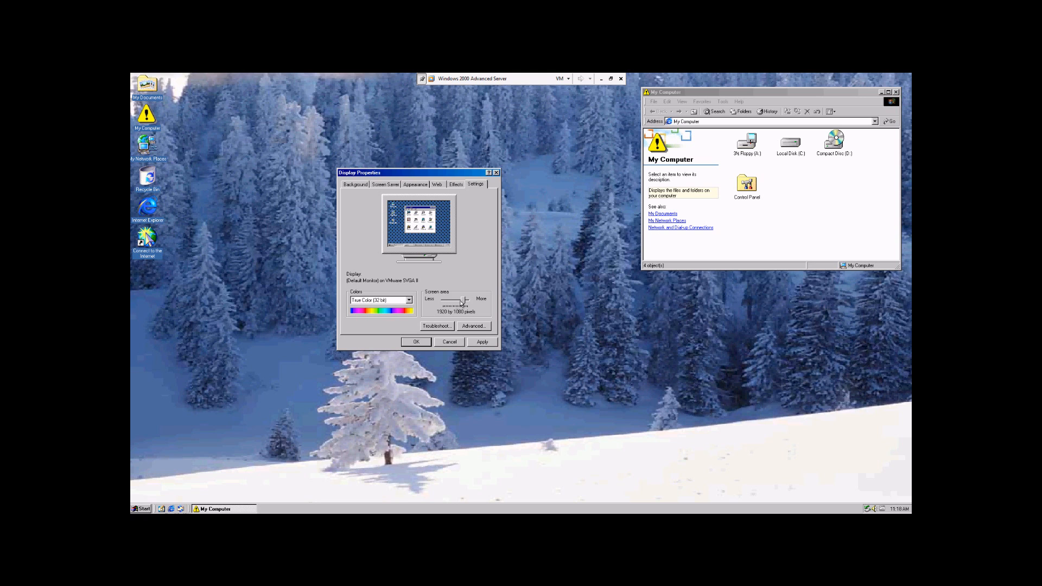
Step: Apply the 1920 by 1080 resolution, keep it in the Monitor Settings prompt, and confirm with OK
{"action": "left_click", "coordinate": [482, 342]}
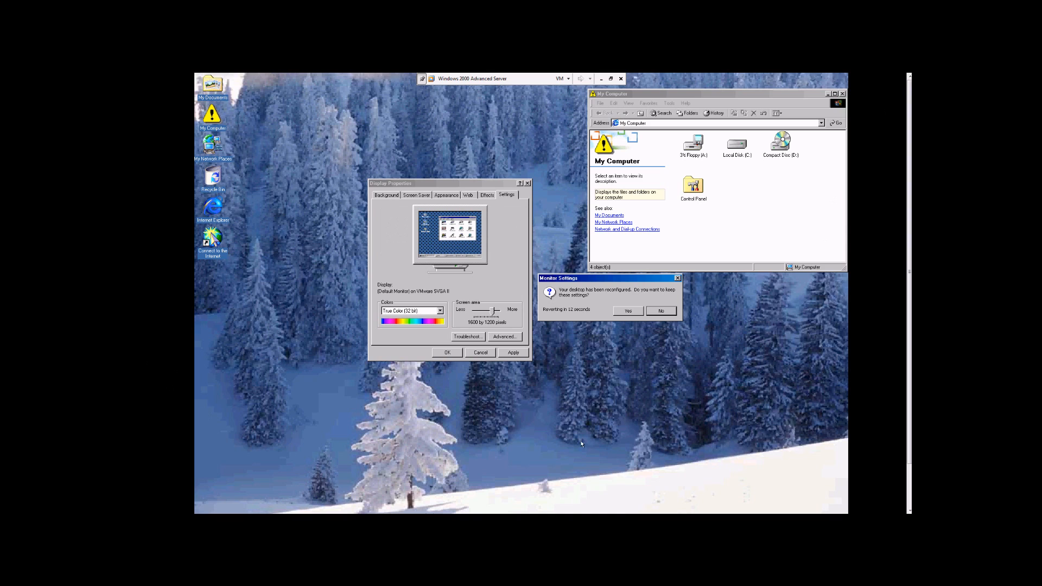
{"action": "mouse_move", "coordinate": [577, 303]}
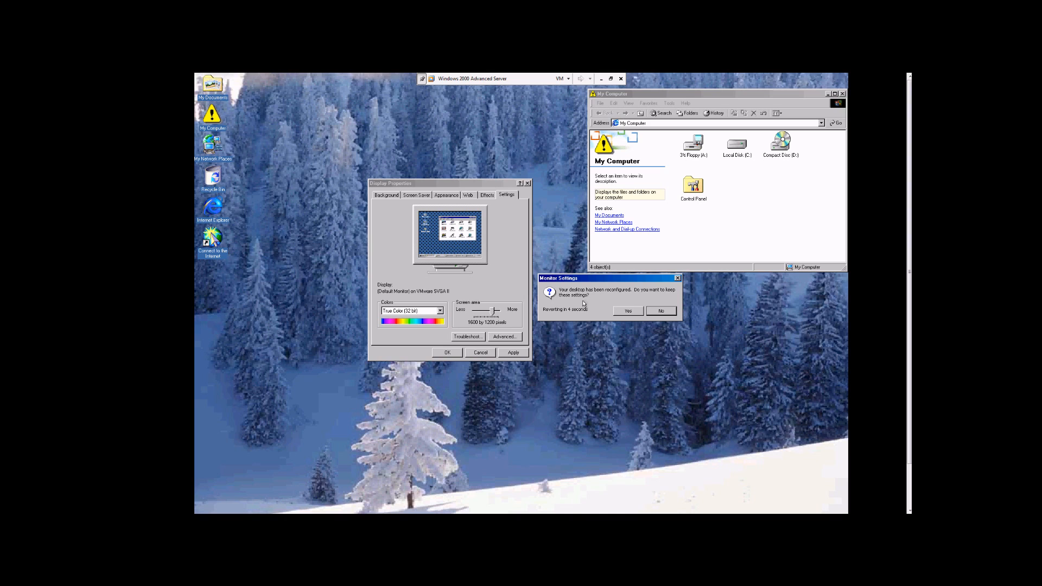
{"action": "left_click", "coordinate": [628, 310]}
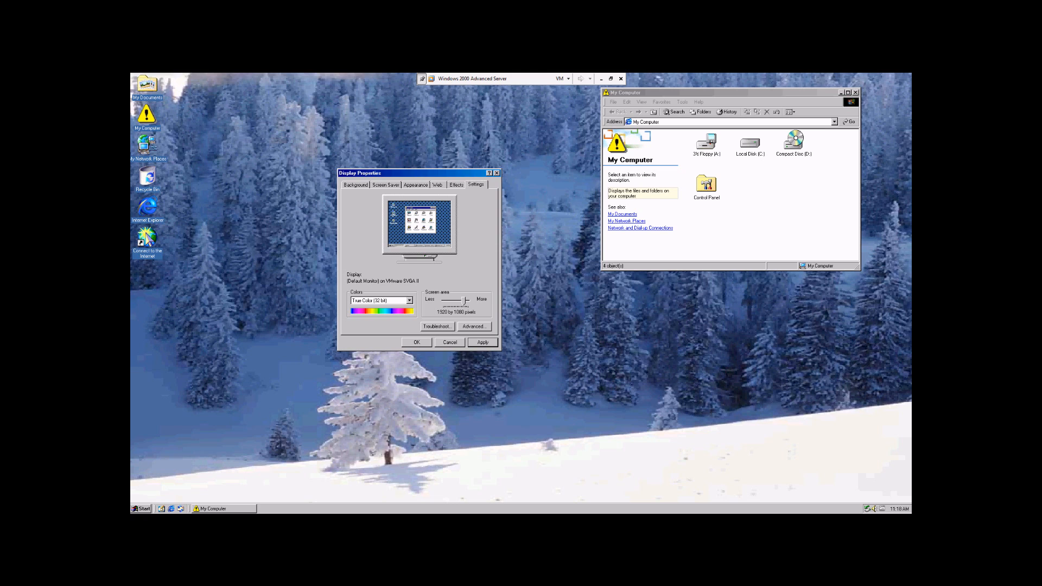
{"action": "mouse_move", "coordinate": [563, 296]}
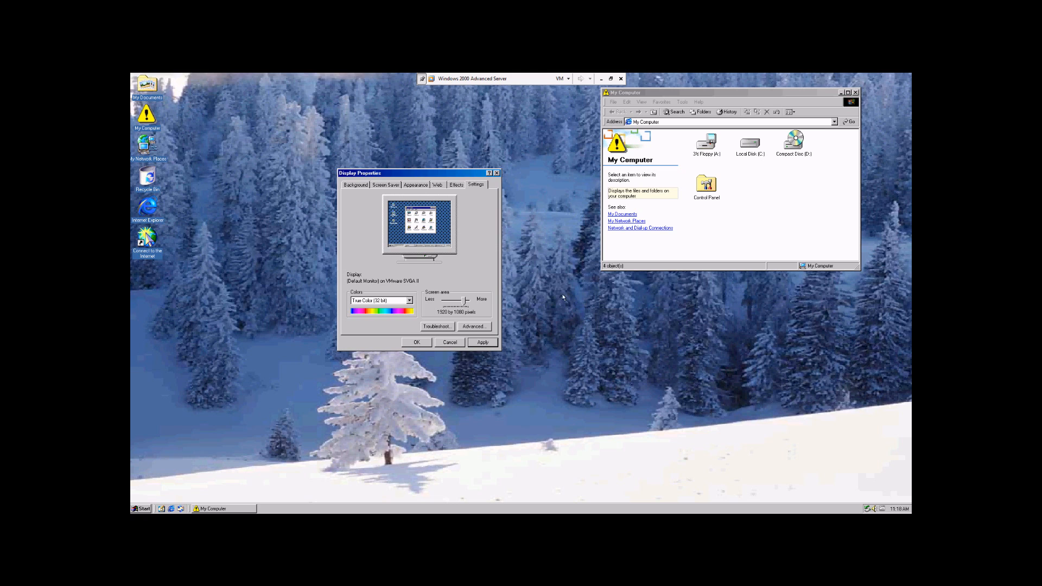
{"action": "left_click", "coordinate": [356, 184]}
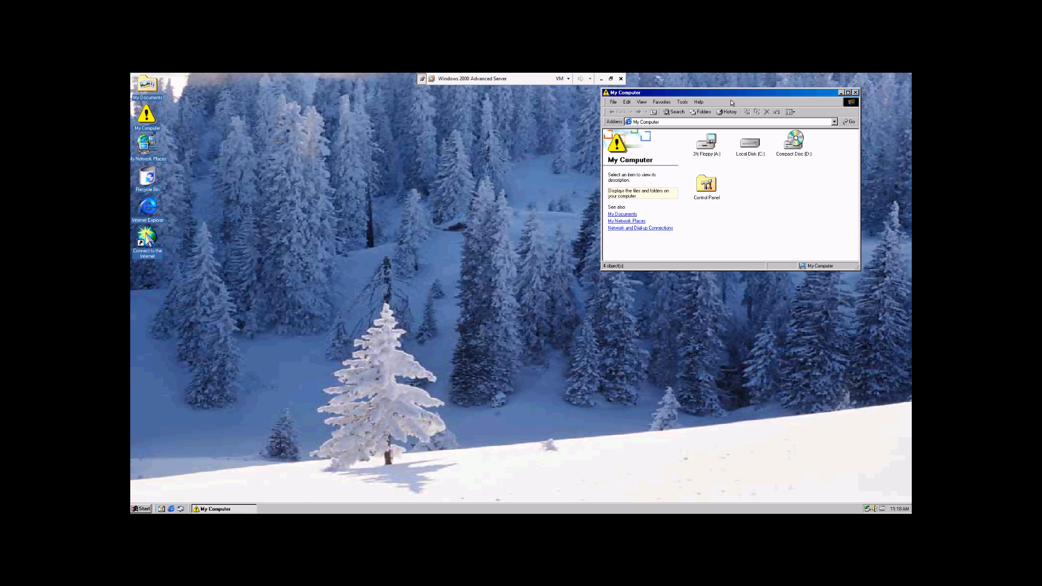
Step: Move the My Computer window toward the middle of the desktop
{"action": "left_click_drag", "start_coordinate": [728, 92], "coordinate": [520, 192]}
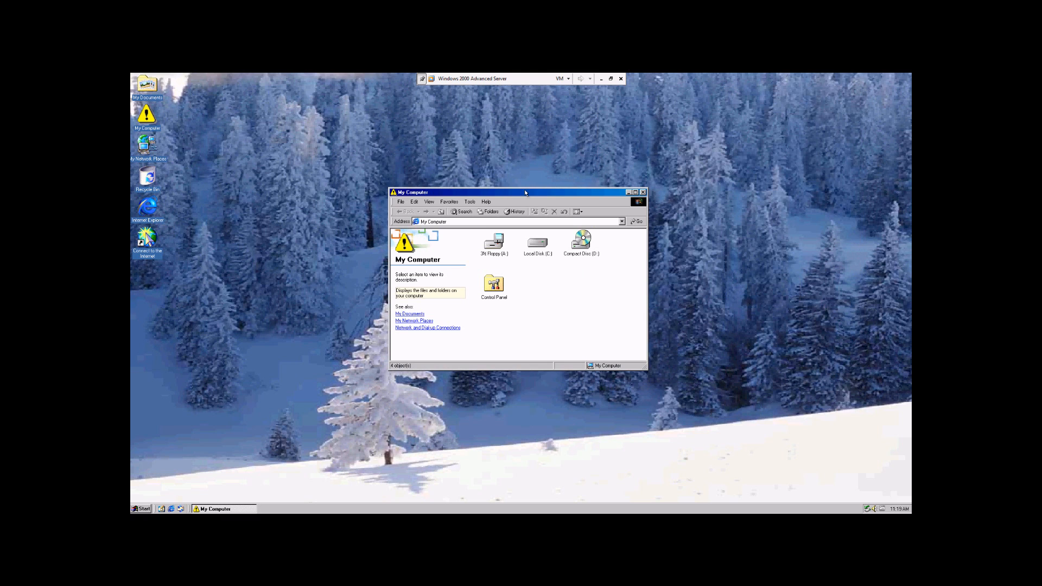